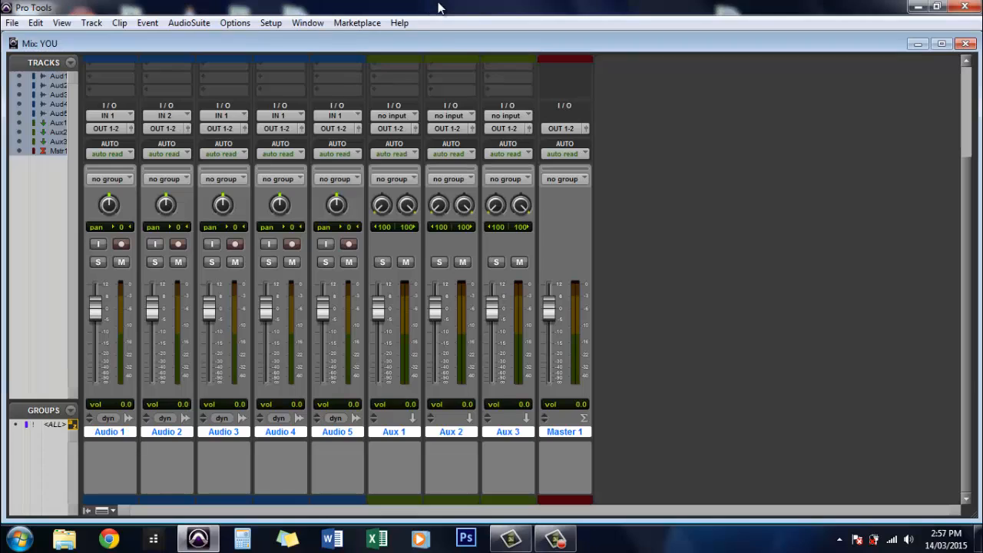
{"action": "mouse_move", "coordinate": [470, 421]}
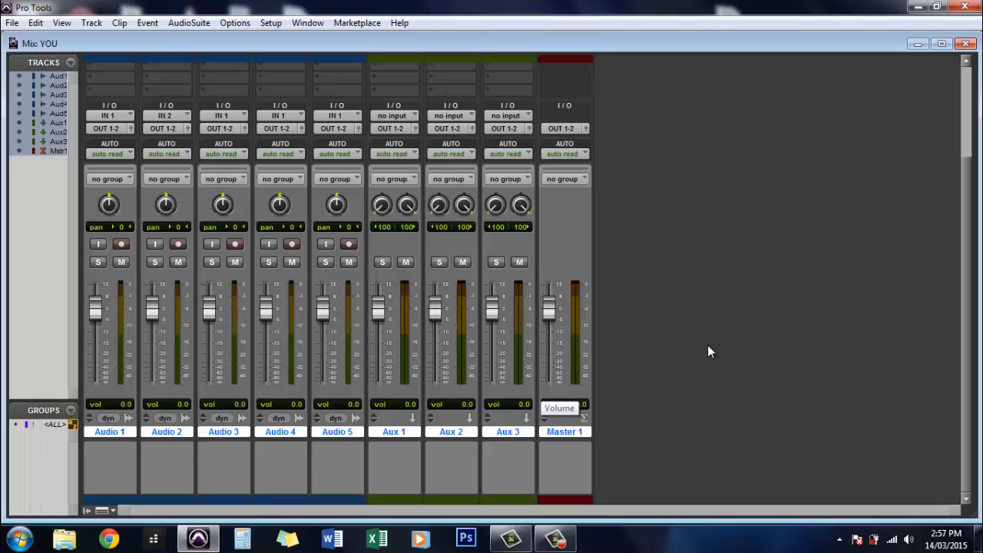
{"action": "mouse_move", "coordinate": [781, 381]}
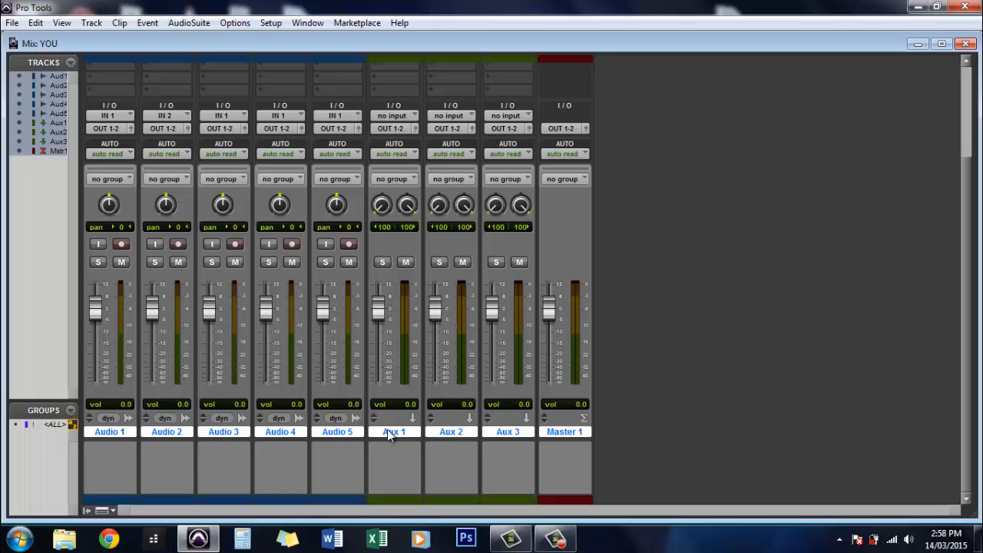
{"action": "mouse_move", "coordinate": [484, 439]}
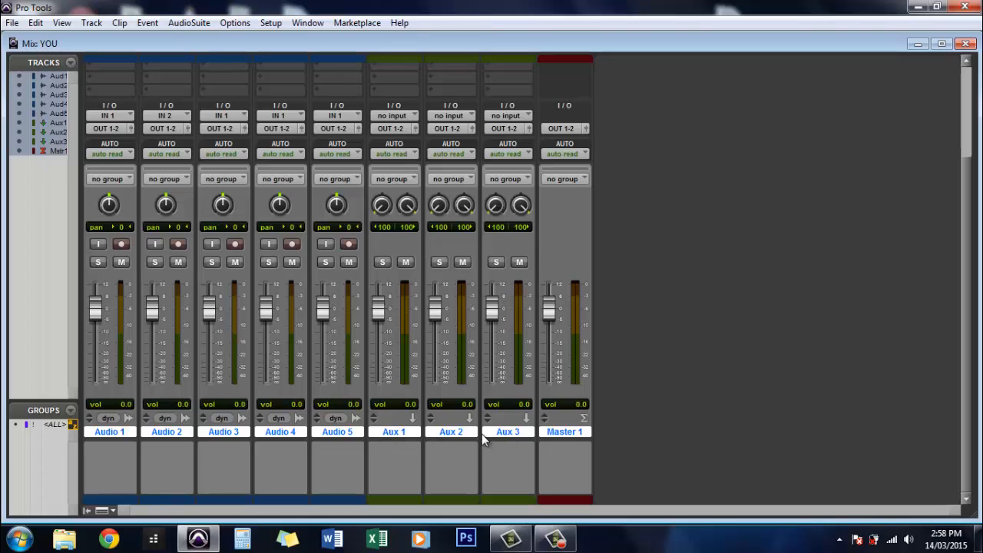
{"action": "mouse_move", "coordinate": [486, 430]}
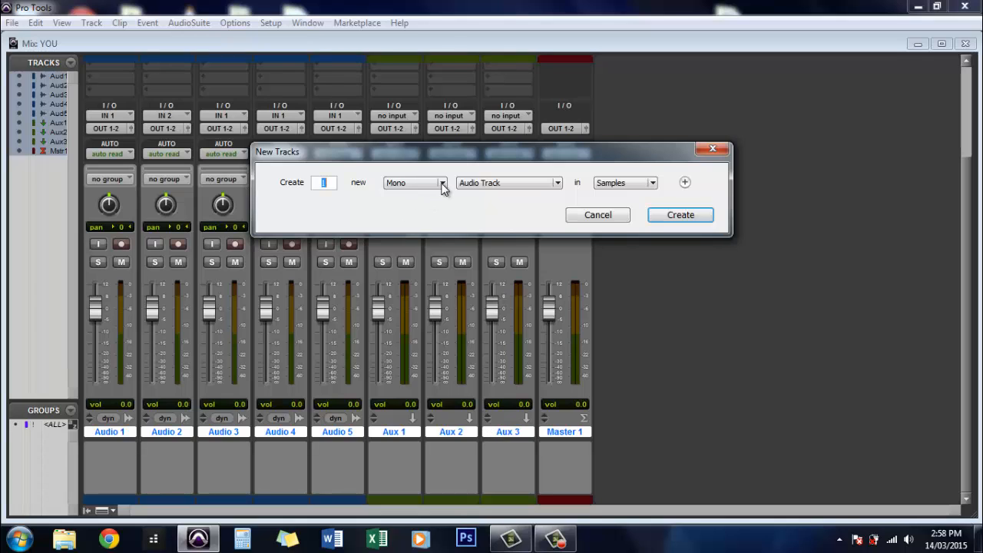
Step: Create a new stereo Aux Input track, Aux 4, from the New Tracks dialog
{"action": "left_click", "coordinate": [509, 181]}
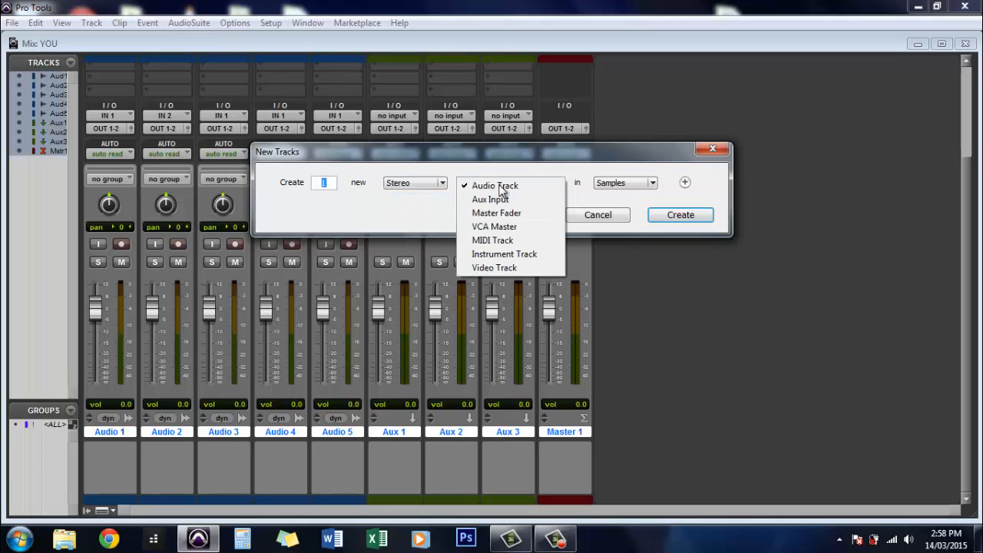
{"action": "left_click", "coordinate": [490, 200]}
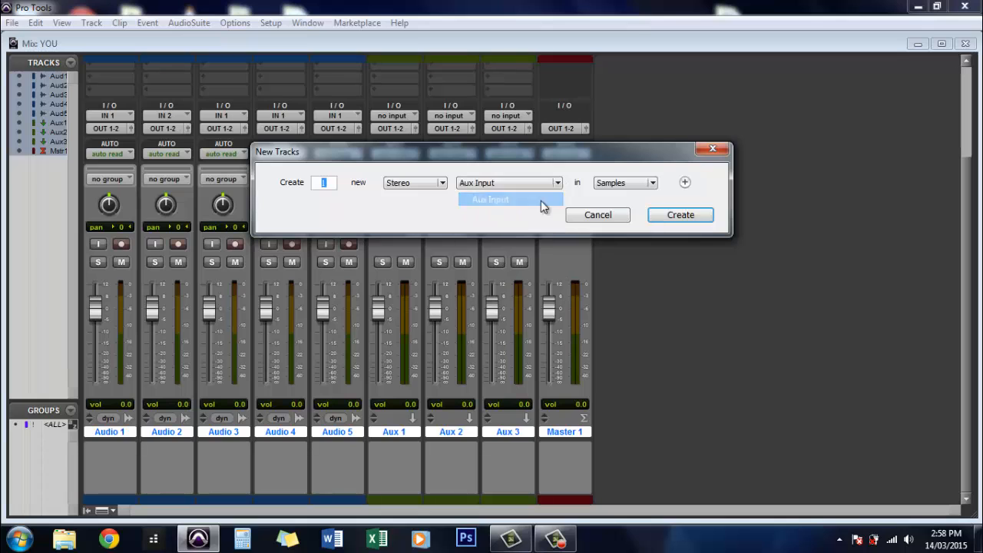
{"action": "left_click", "coordinate": [679, 215]}
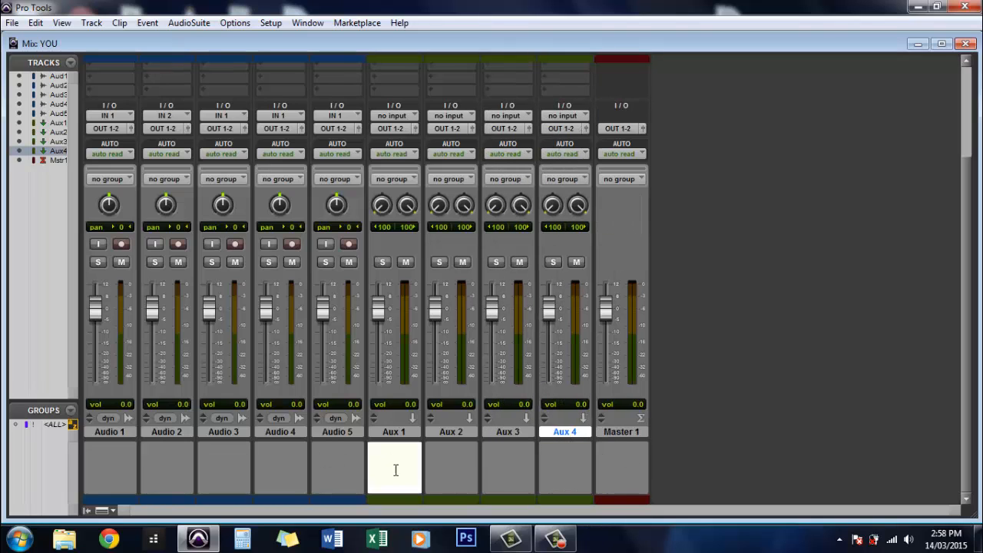
Step: Bring up the Bus list in Setup > I/O
{"action": "left_click", "coordinate": [270, 24]}
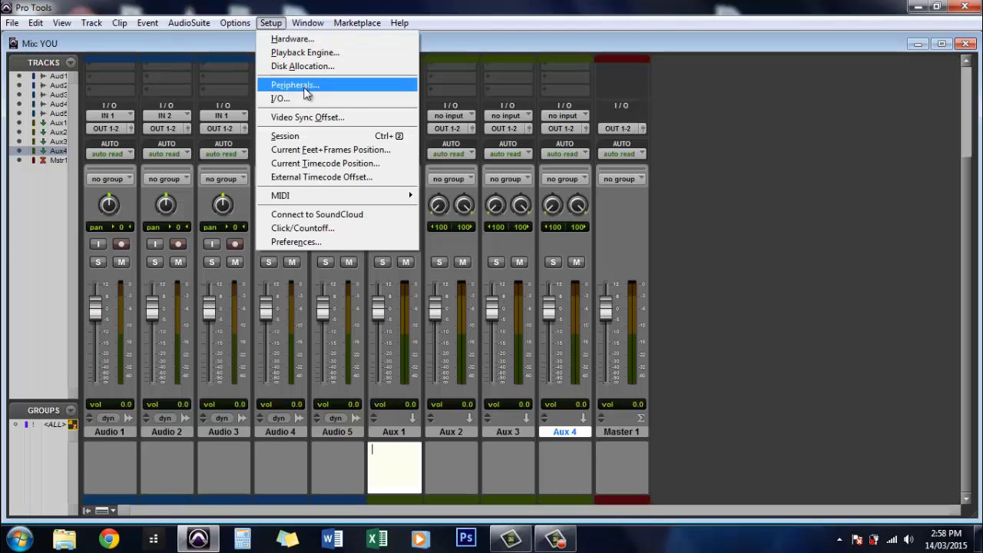
{"action": "left_click", "coordinate": [280, 98]}
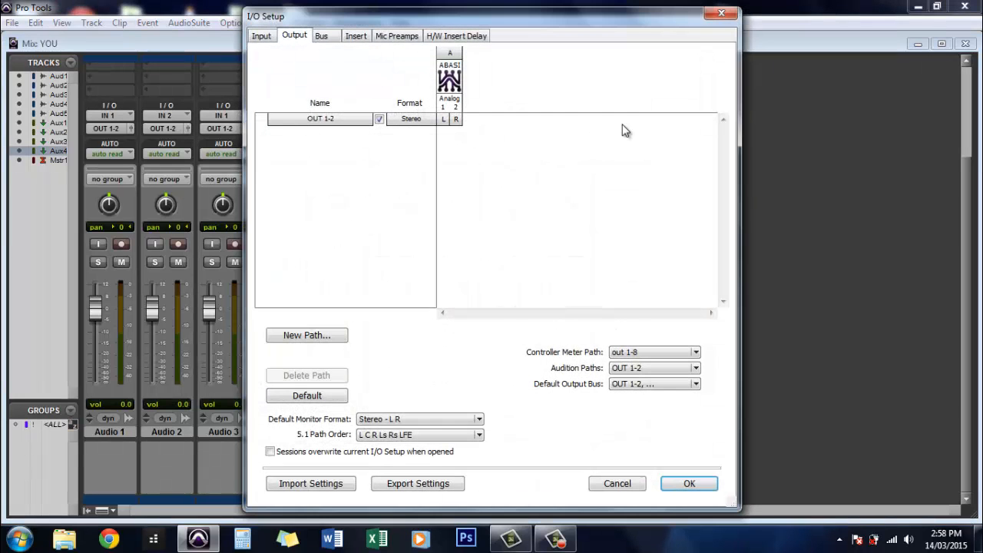
{"action": "mouse_move", "coordinate": [480, 143]}
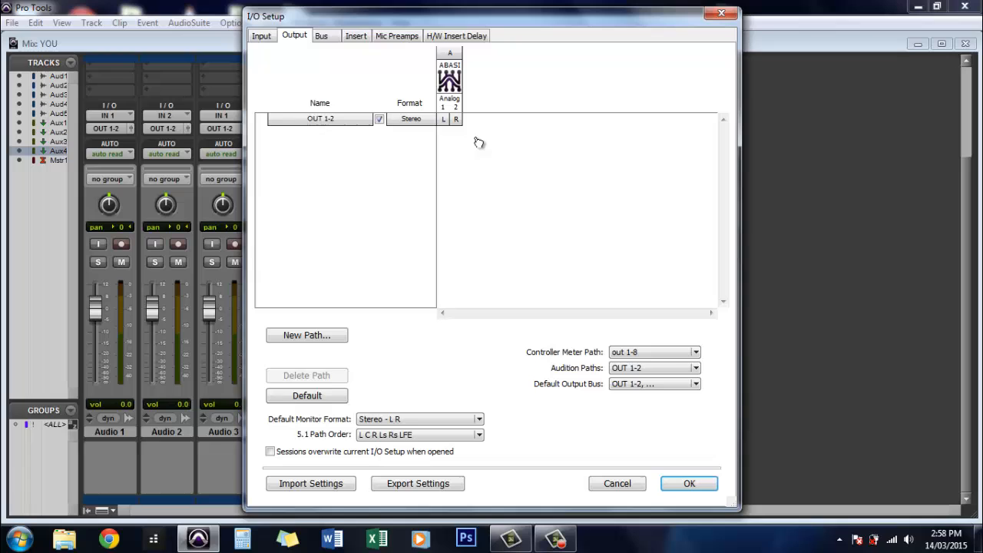
{"action": "left_click", "coordinate": [319, 35]}
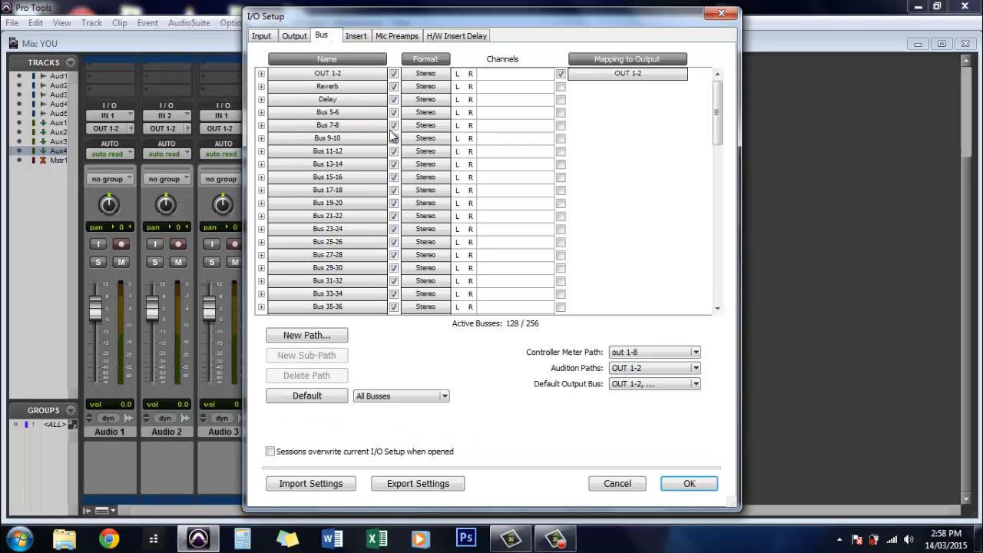
{"action": "mouse_move", "coordinate": [315, 105]}
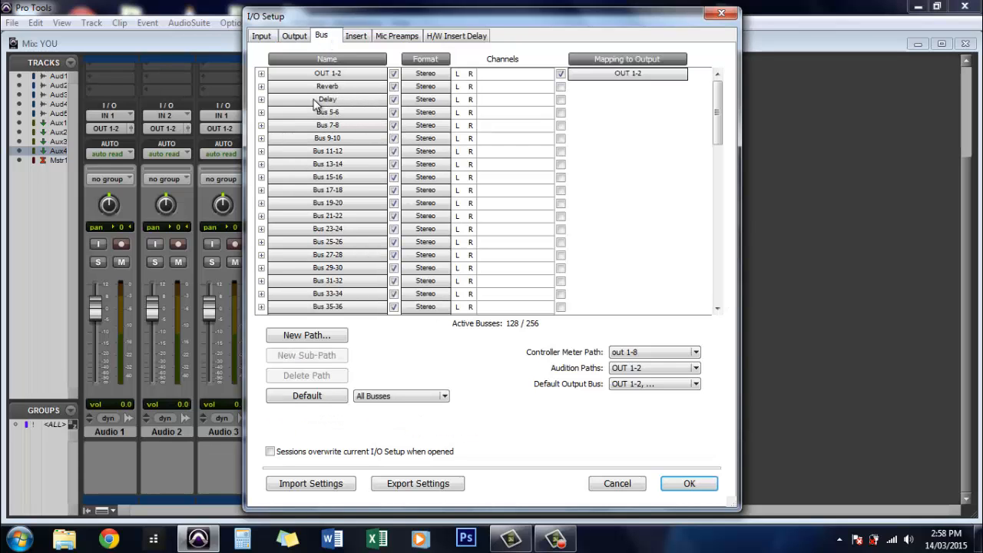
{"action": "mouse_move", "coordinate": [323, 86]}
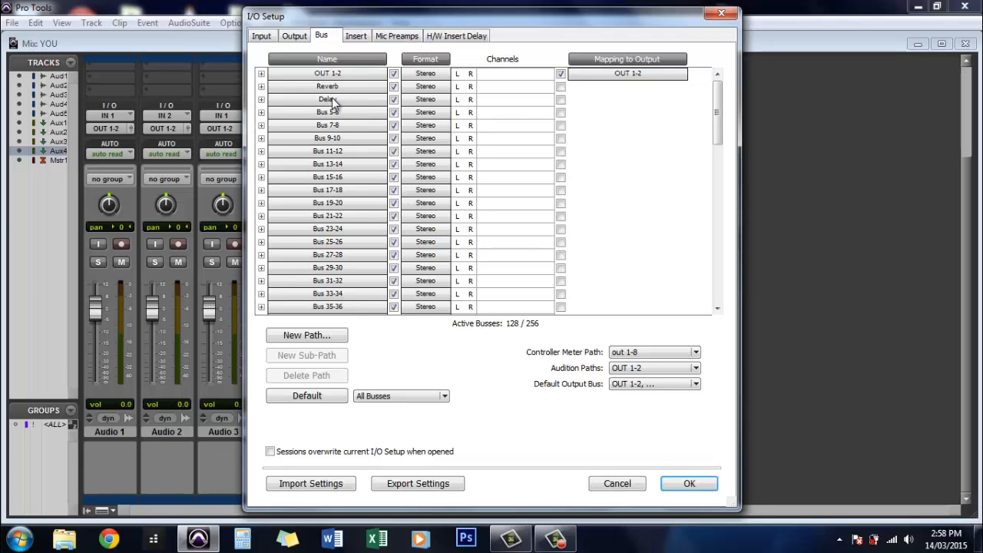
{"action": "mouse_move", "coordinate": [350, 104]}
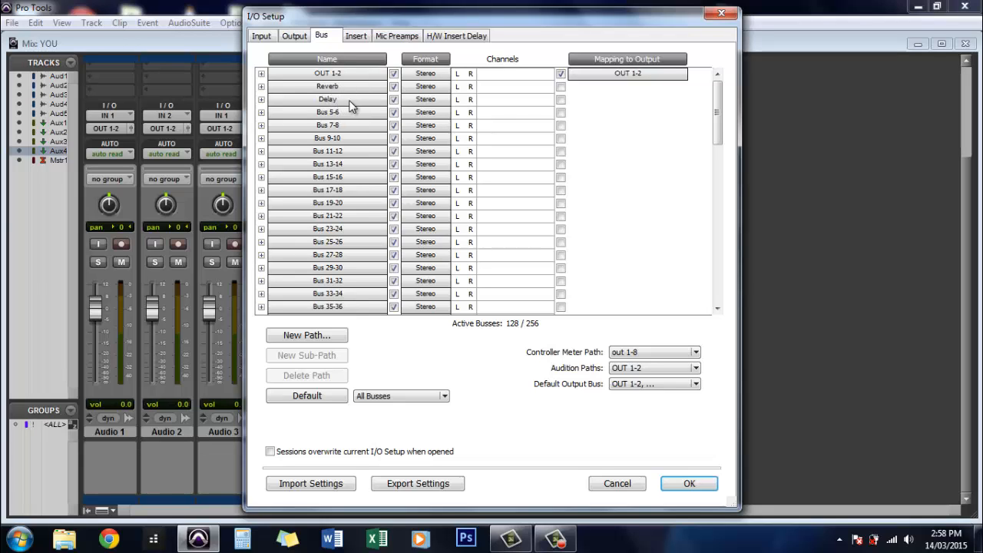
{"action": "mouse_move", "coordinate": [400, 34]}
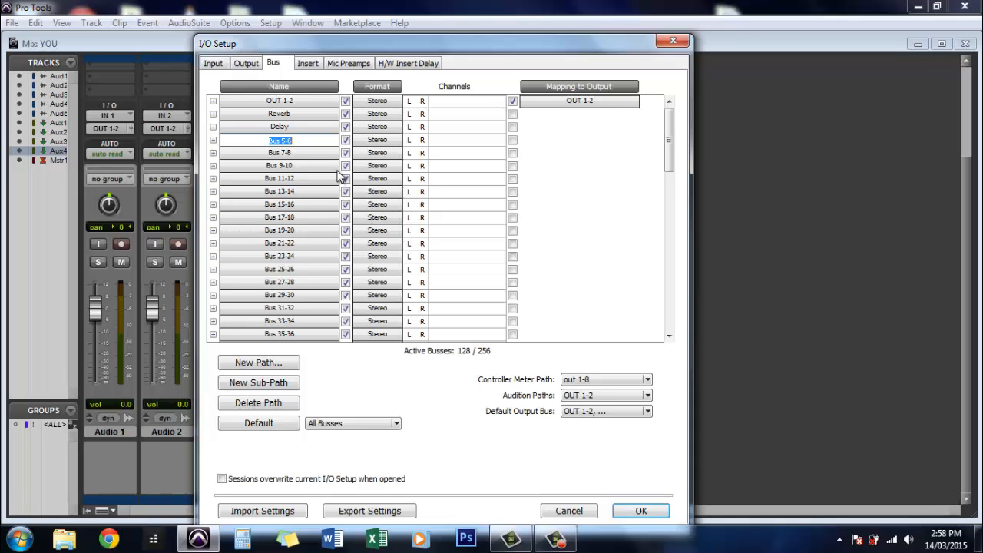
Step: Rename the buses after Reverb and Delay to Compression and Drms mix
{"action": "type", "text": "Compression"}
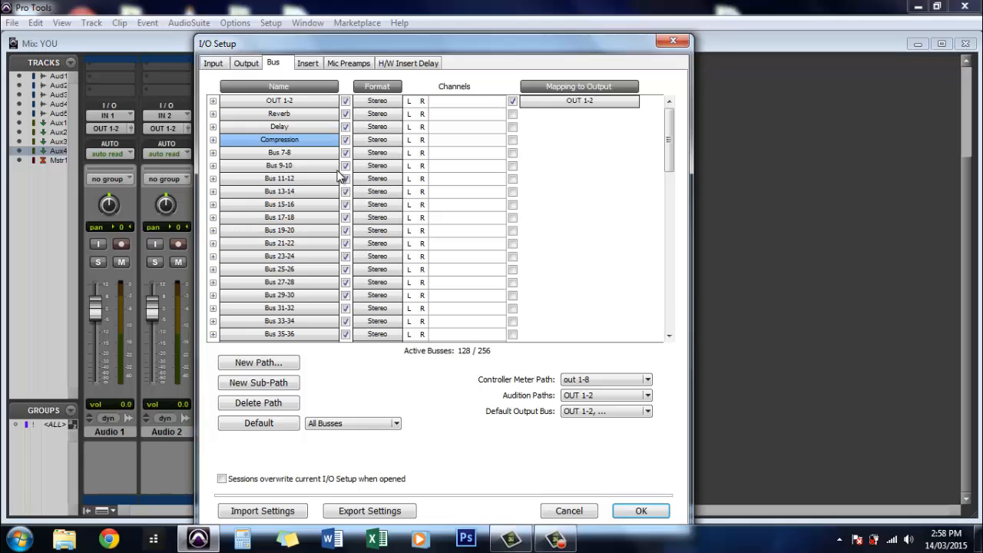
{"action": "double_click", "coordinate": [280, 152]}
{"action": "type", "text": "Drms mix"}
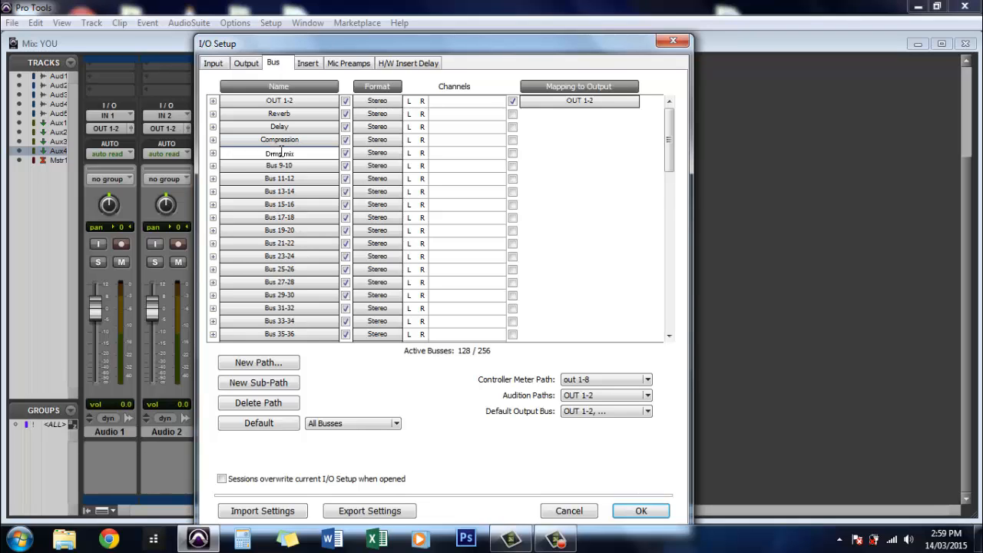
{"action": "left_click", "coordinate": [280, 166]}
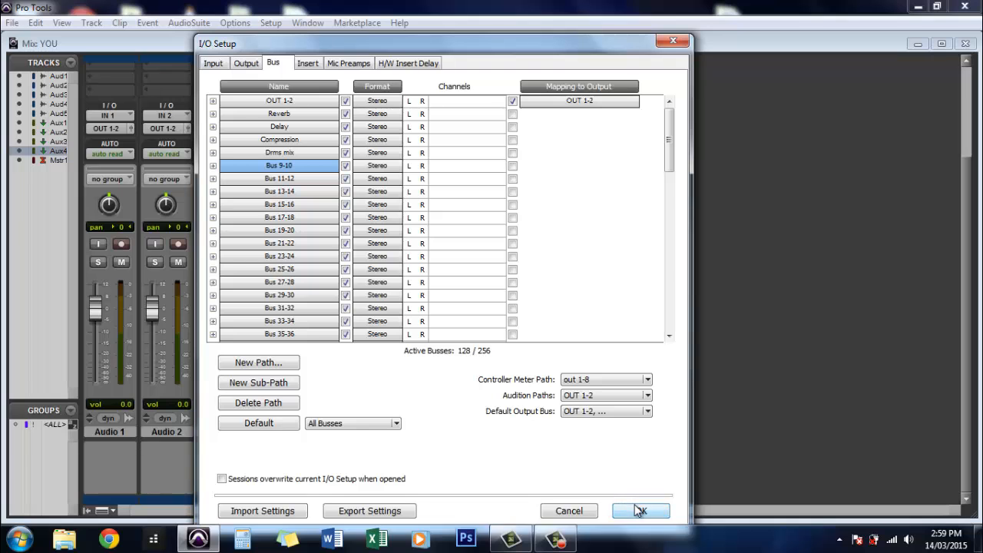
Step: Apply the bus changes and feed Aux 1 from Reverb and Aux 2 from Delay
{"action": "left_click", "coordinate": [639, 510]}
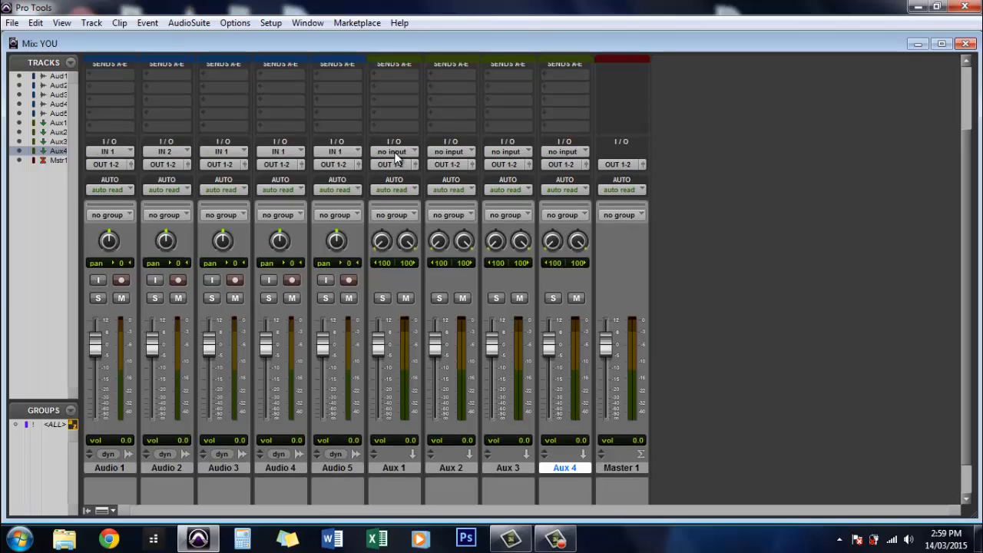
{"action": "left_click", "coordinate": [393, 152]}
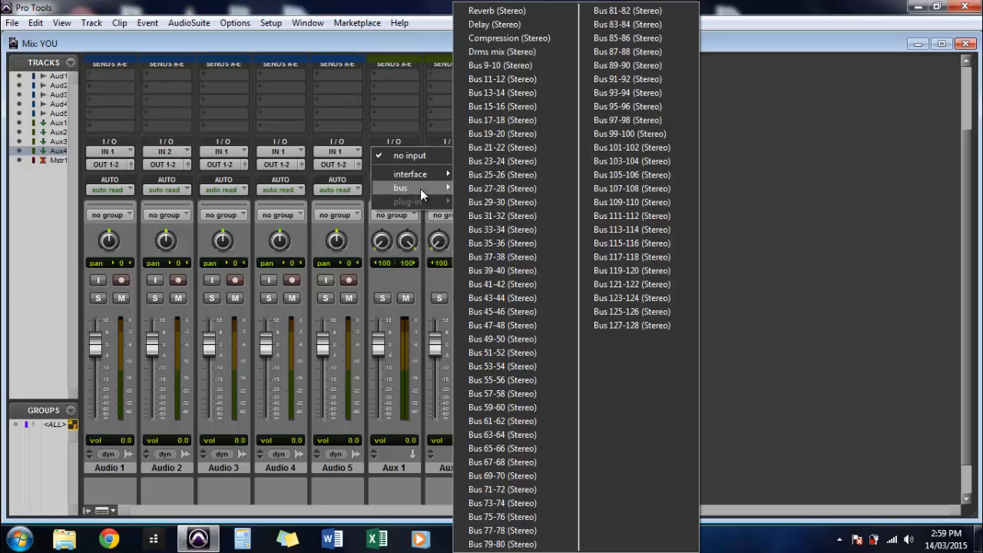
{"action": "mouse_move", "coordinate": [436, 188]}
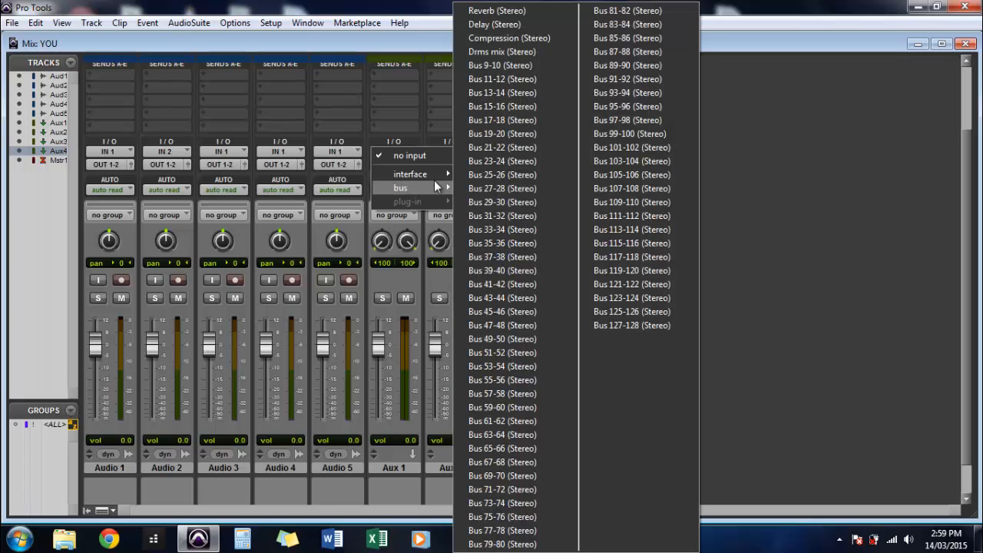
{"action": "left_click", "coordinate": [498, 10]}
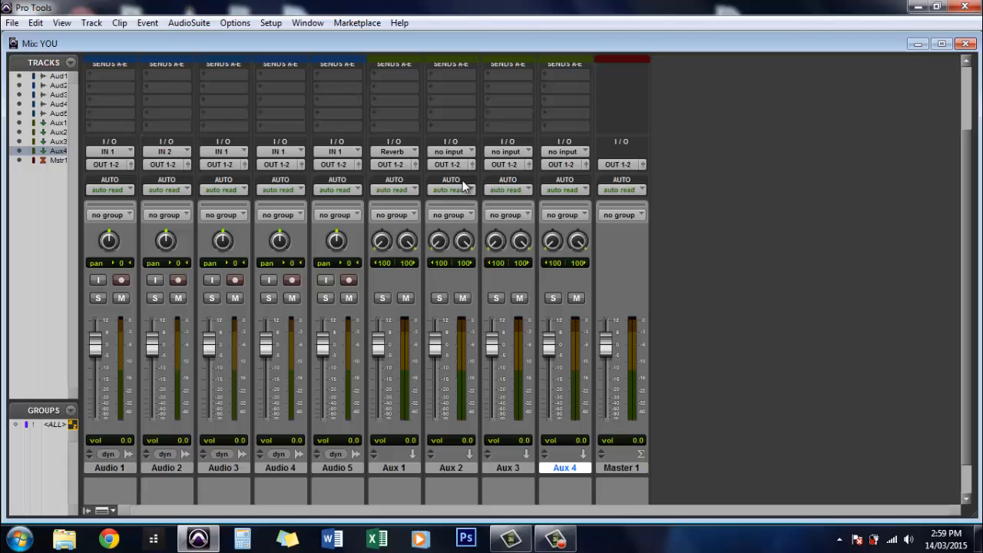
{"action": "left_click", "coordinate": [452, 150]}
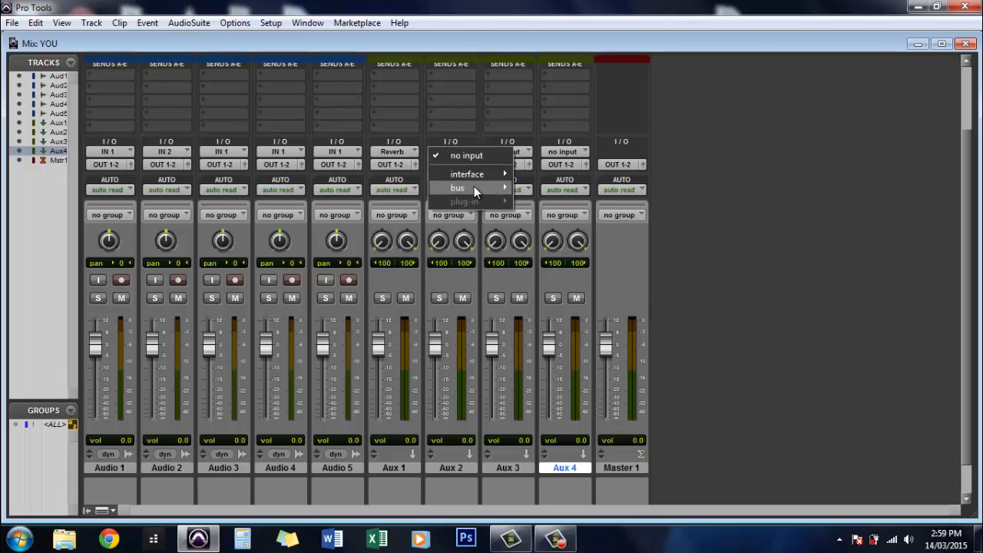
{"action": "left_click", "coordinate": [458, 187]}
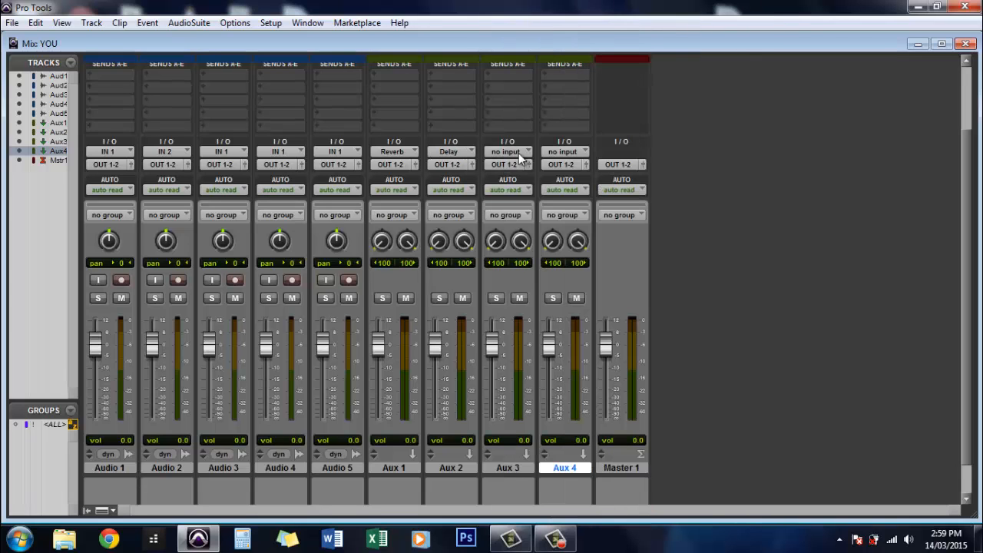
Step: Feed Aux 3 from the Compression bus and Aux 4 from the Drms mix bus
{"action": "left_click", "coordinate": [509, 152]}
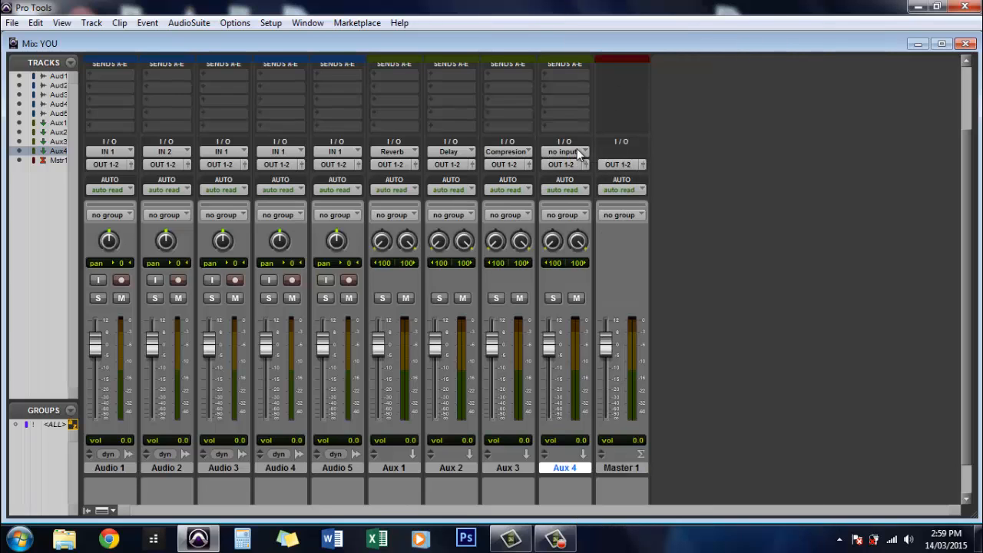
{"action": "left_click", "coordinate": [565, 152]}
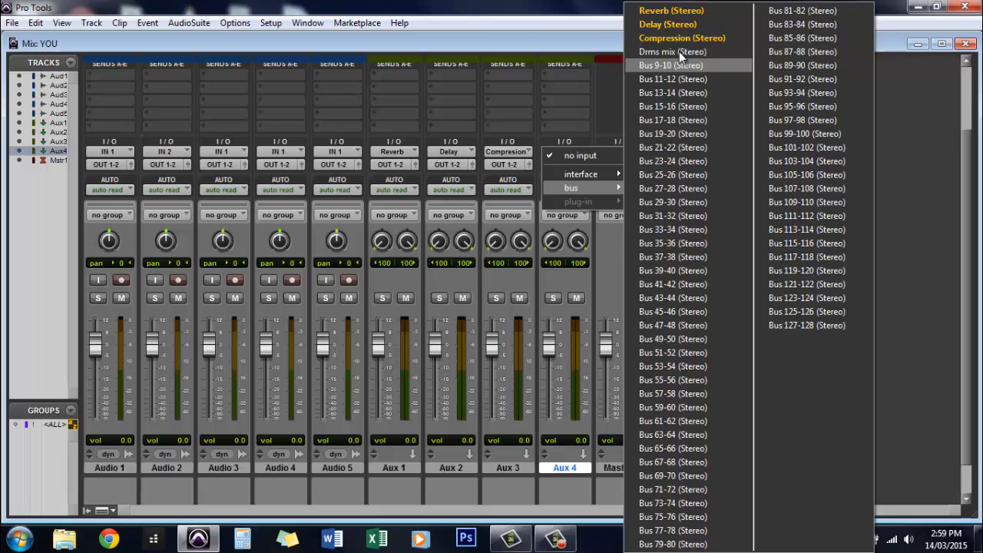
{"action": "left_click", "coordinate": [673, 52]}
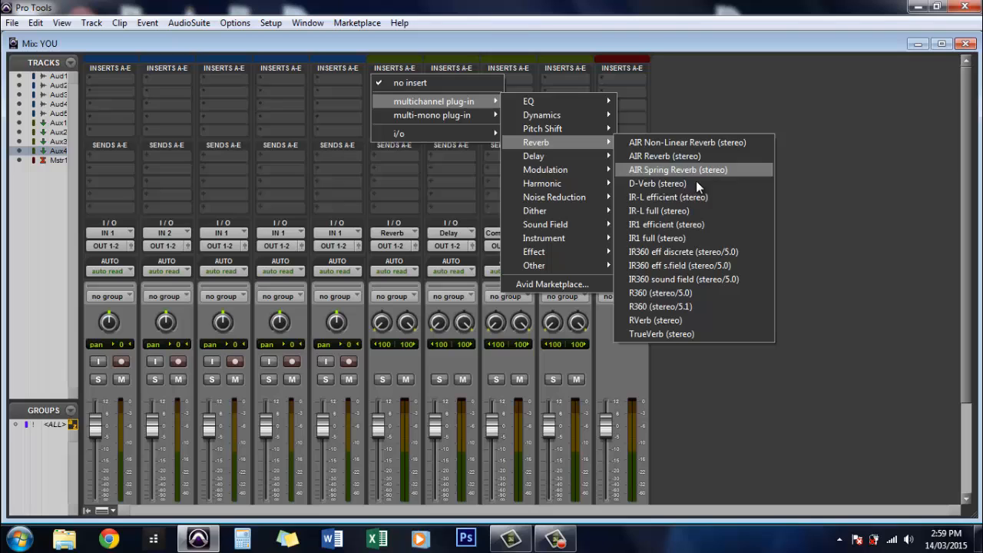
Step: Insert D-Verb on Aux 1 and AIR Dynamic Delay on Aux 2
{"action": "left_click", "coordinate": [658, 183]}
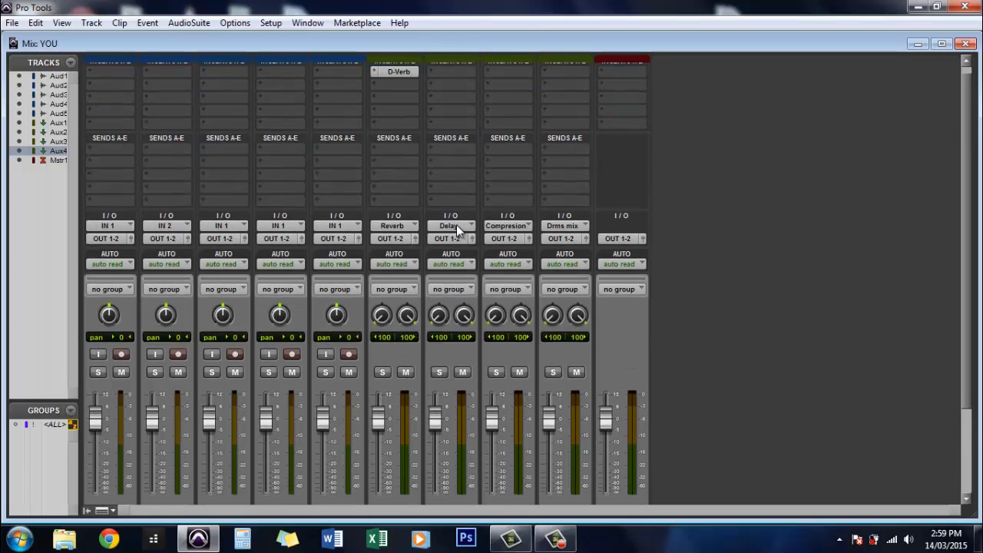
{"action": "left_click", "coordinate": [452, 83]}
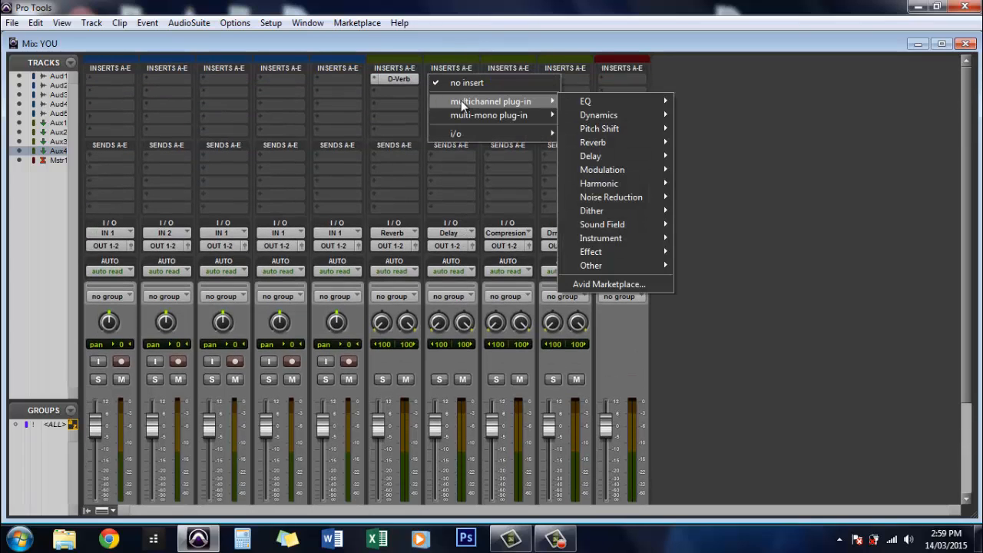
{"action": "mouse_move", "coordinate": [590, 155]}
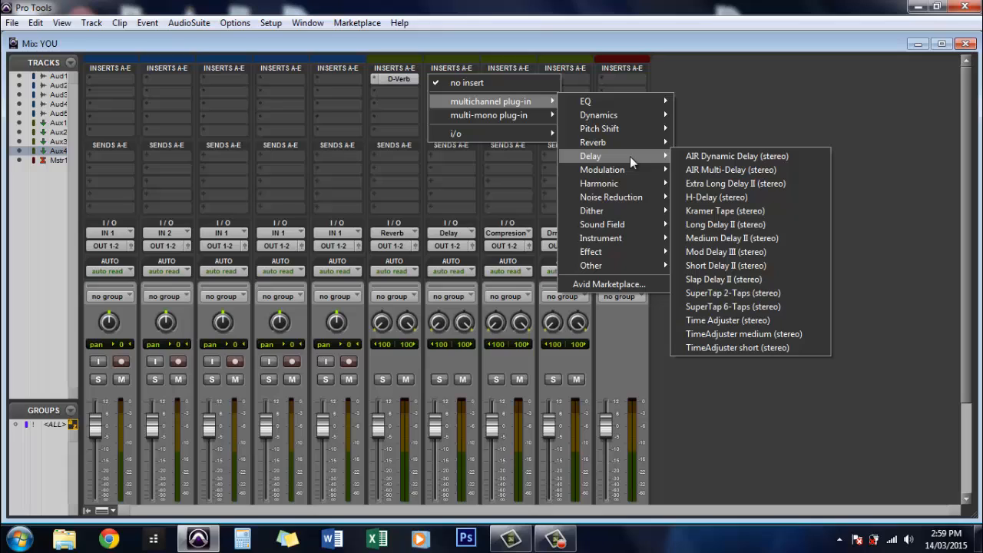
{"action": "left_click", "coordinate": [736, 156]}
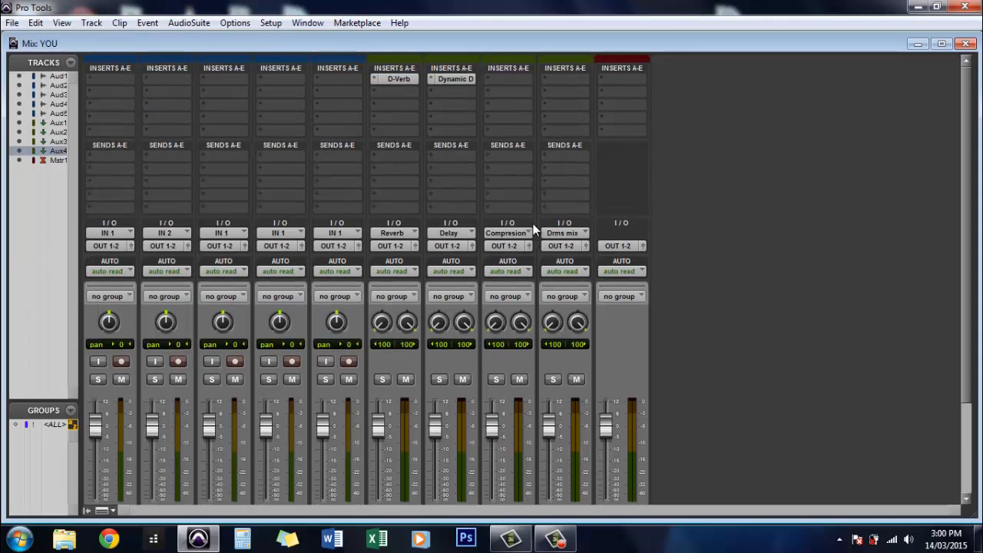
Step: Insert the C1 comp compressor on Aux 3 and close its plug-in window
{"action": "left_click", "coordinate": [622, 80]}
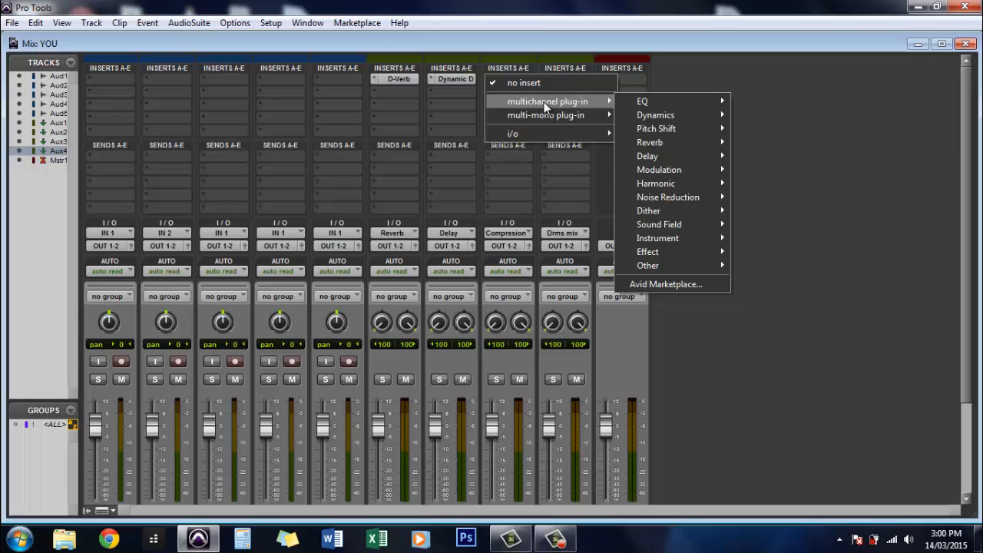
{"action": "mouse_move", "coordinate": [658, 114]}
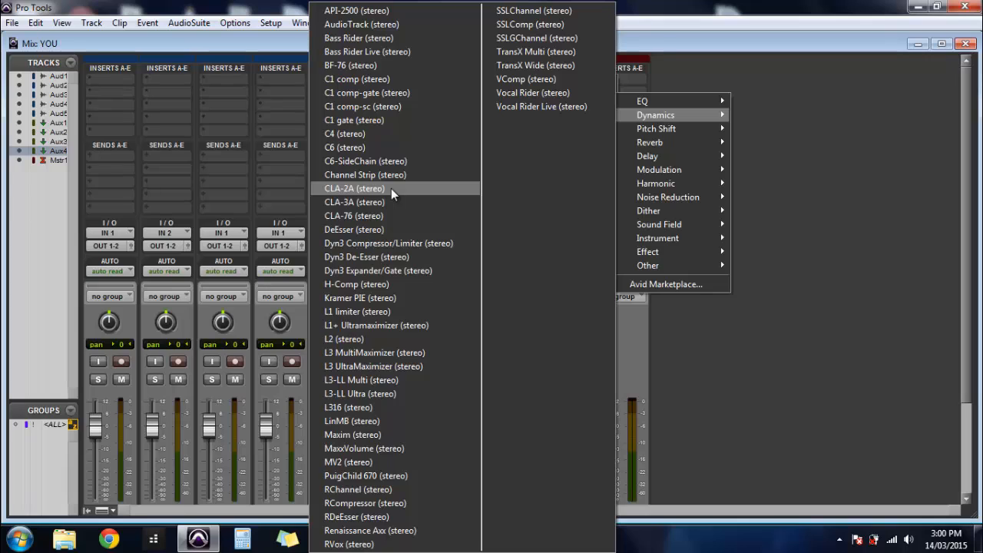
{"action": "mouse_move", "coordinate": [414, 271]}
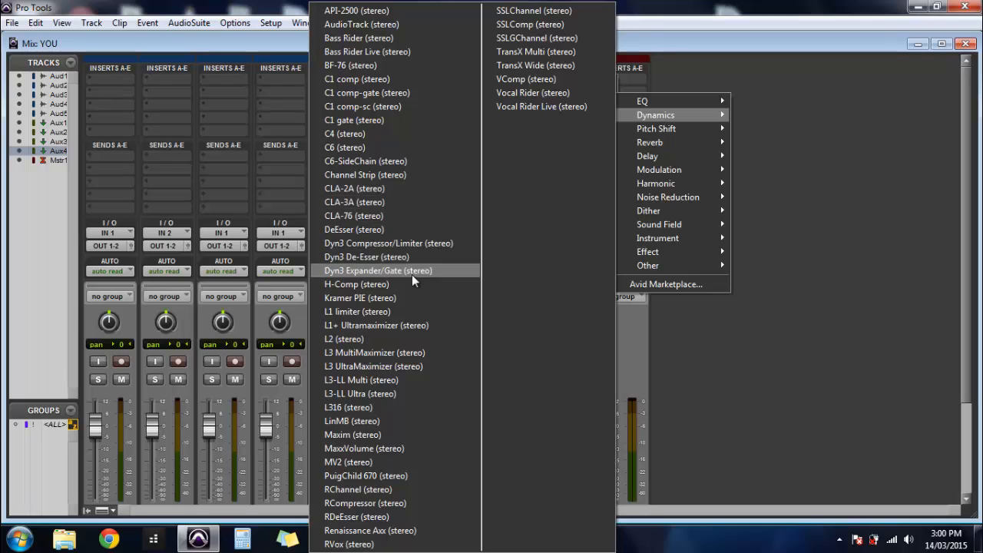
{"action": "mouse_move", "coordinate": [372, 461]}
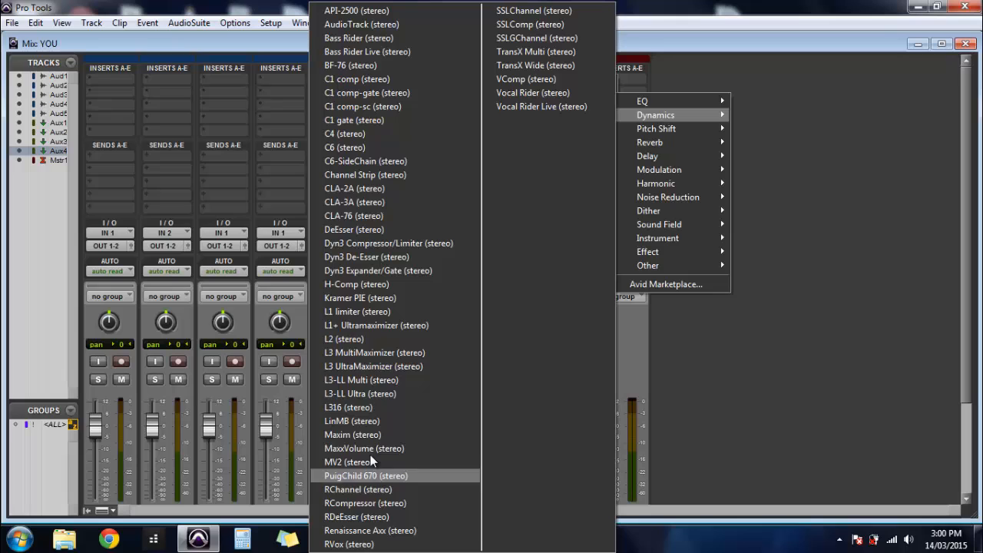
{"action": "mouse_move", "coordinate": [365, 93]}
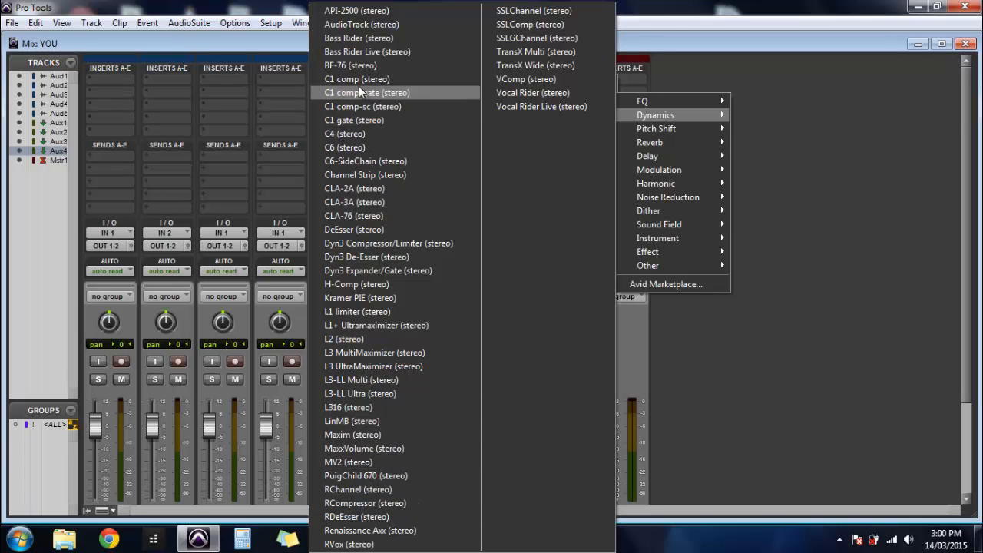
{"action": "left_click", "coordinate": [357, 78]}
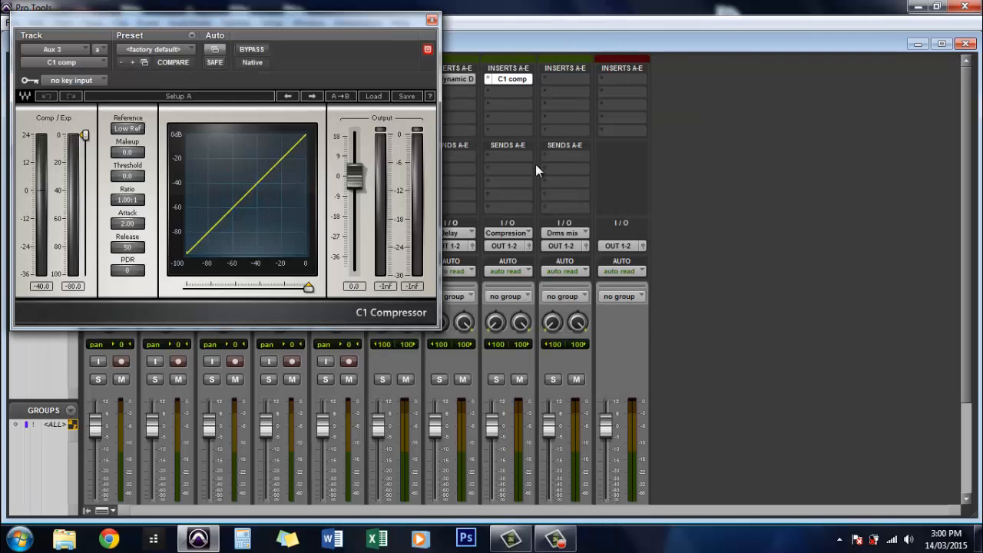
{"action": "left_click", "coordinate": [432, 20]}
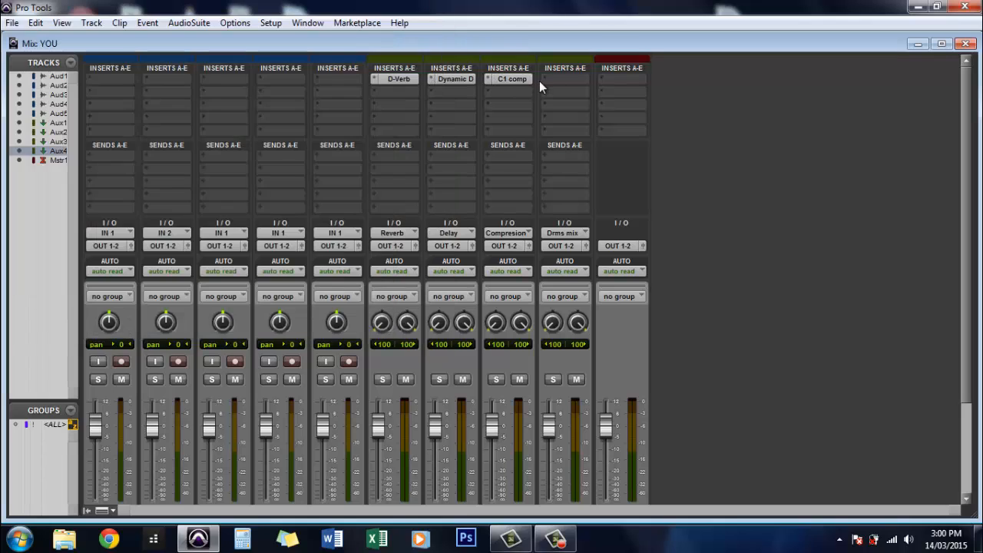
Step: Insert the CLA-2A compressor on Aux 4 and close its plug-in window
{"action": "left_click", "coordinate": [566, 79]}
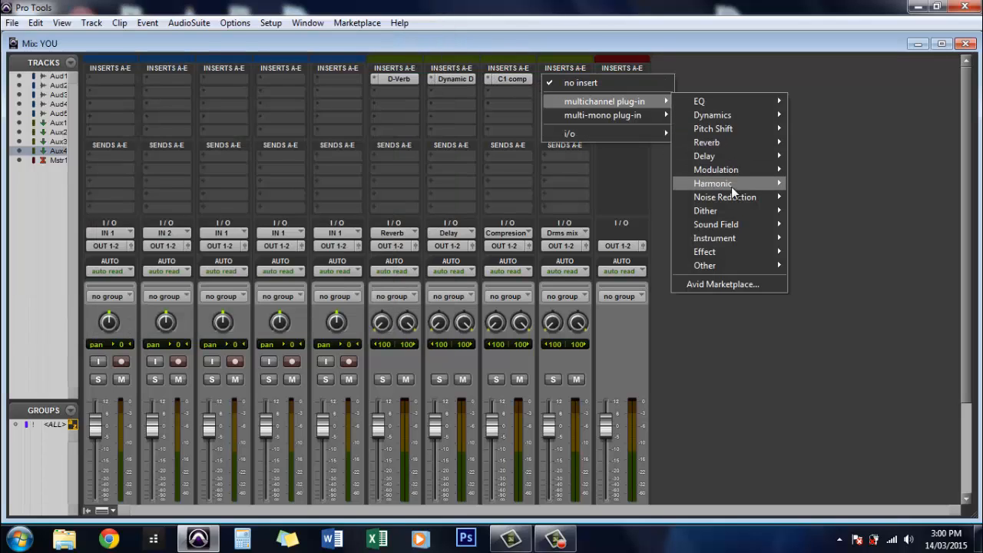
{"action": "mouse_move", "coordinate": [707, 142]}
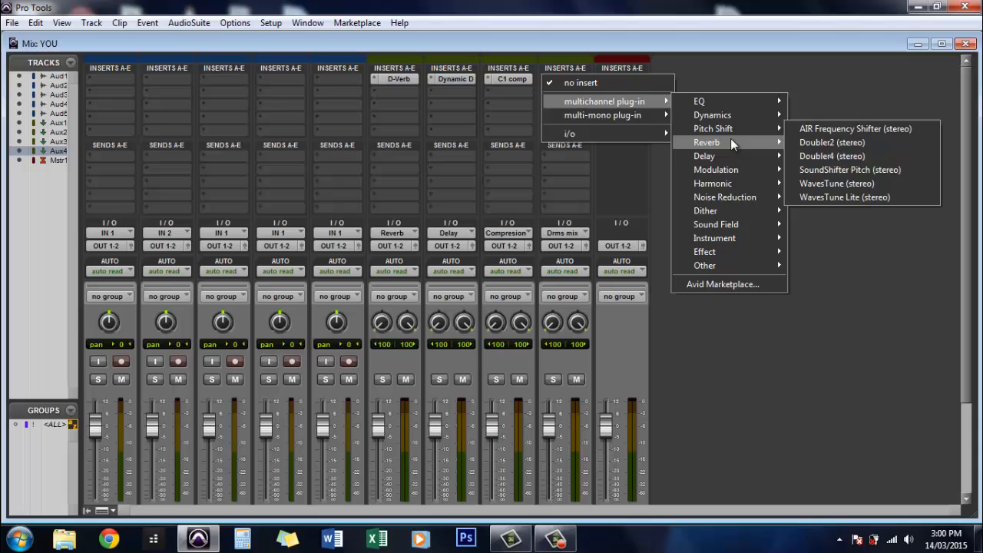
{"action": "mouse_move", "coordinate": [712, 129]}
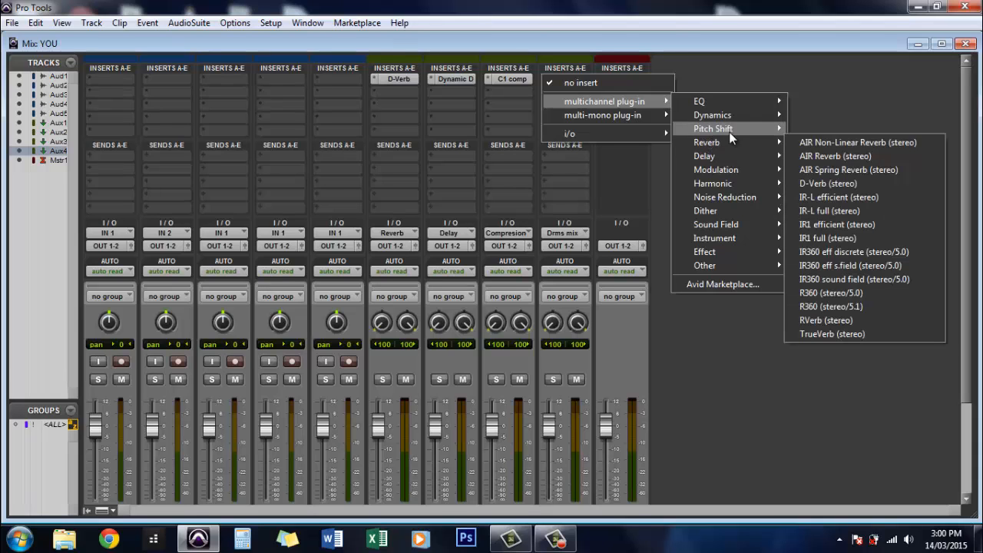
{"action": "mouse_move", "coordinate": [713, 114]}
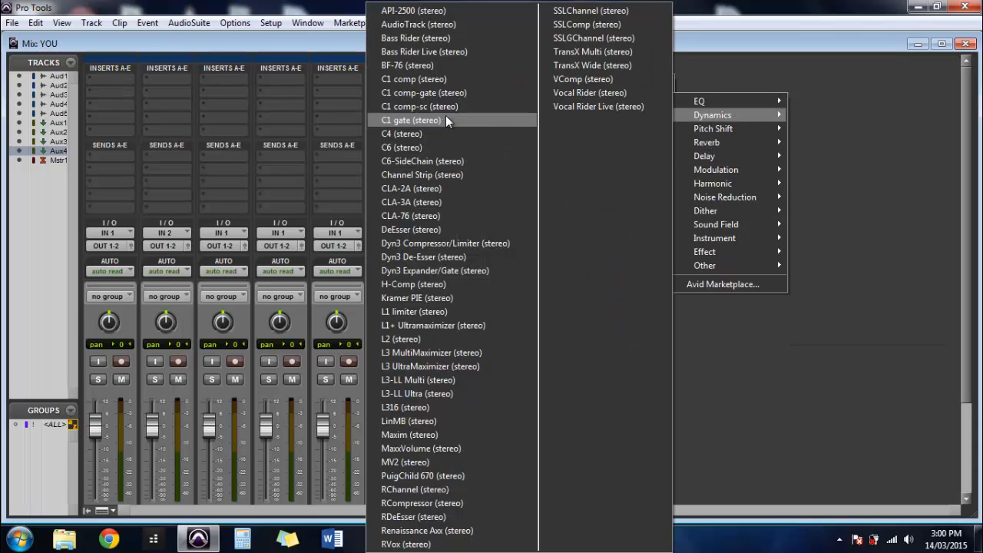
{"action": "mouse_move", "coordinate": [422, 188]}
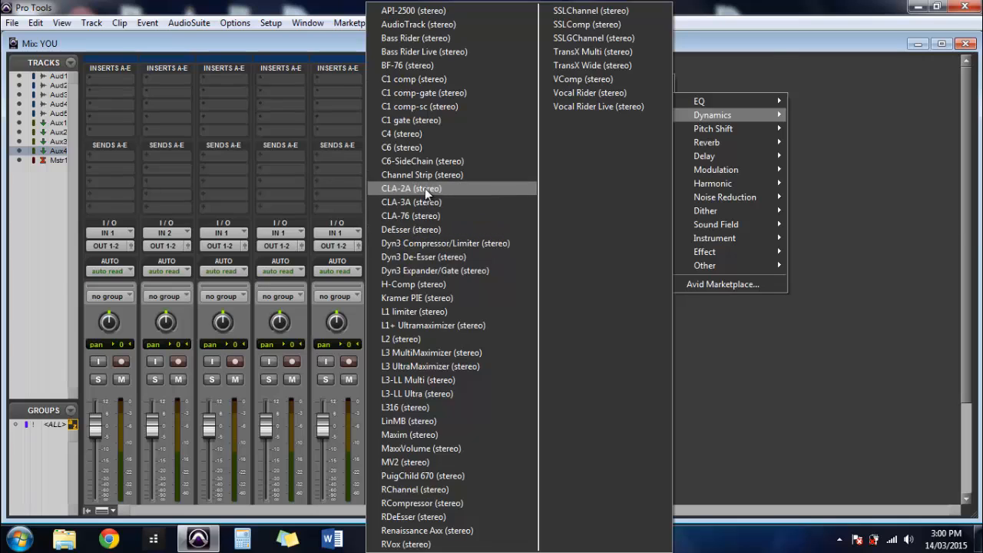
{"action": "left_click", "coordinate": [412, 187]}
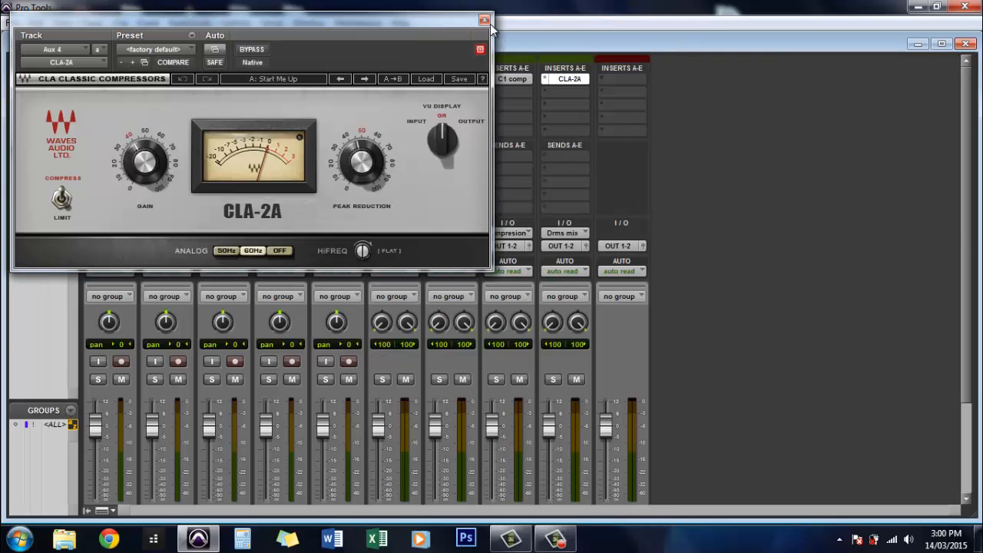
{"action": "left_click", "coordinate": [486, 20]}
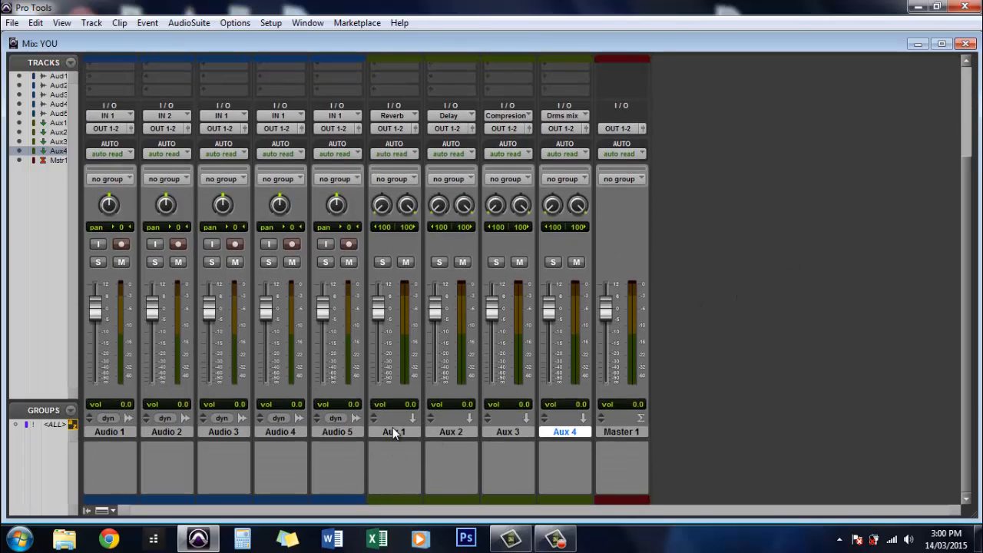
Step: Rename Aux 1 to Verb and Aux 2 to Delay
{"action": "double_click", "coordinate": [393, 430]}
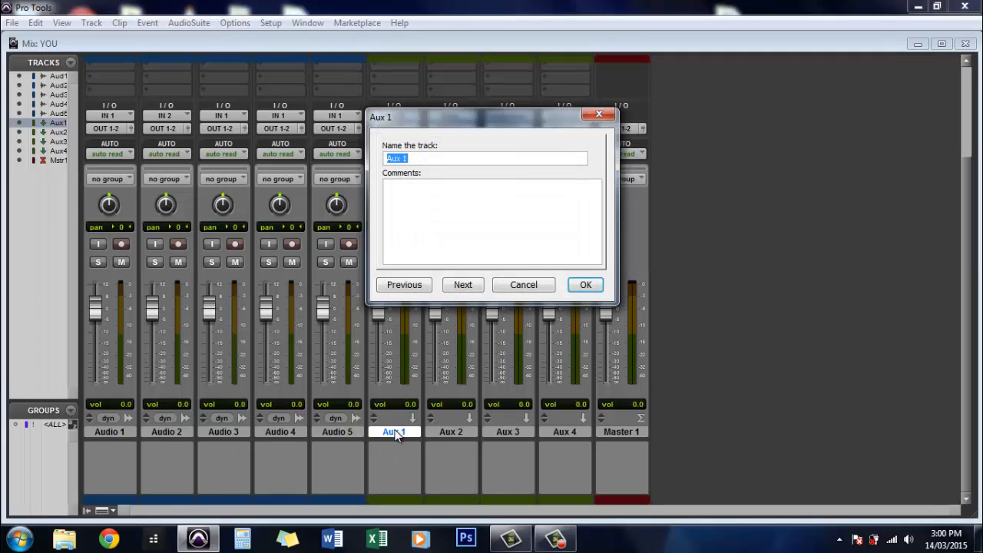
{"action": "type", "text": "Verb"}
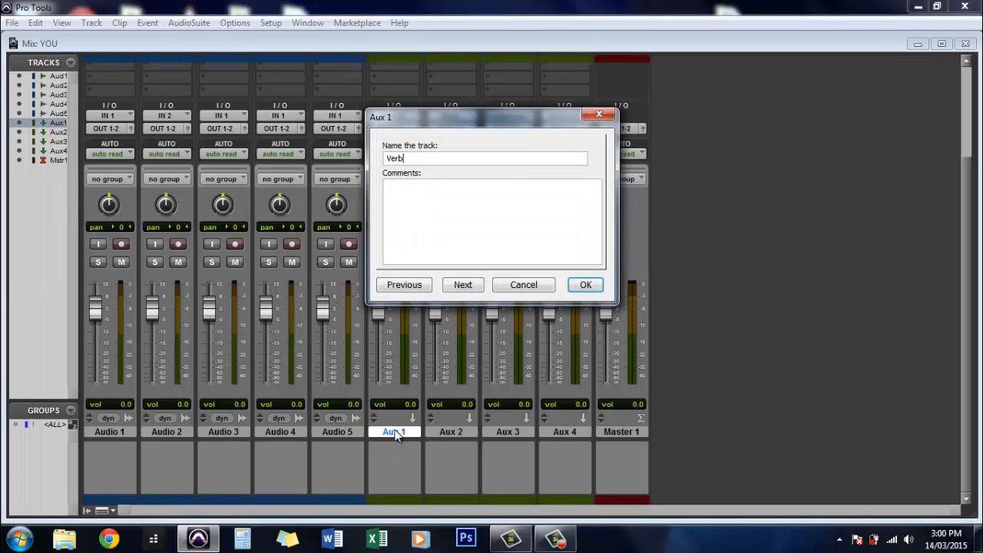
{"action": "left_click", "coordinate": [462, 285]}
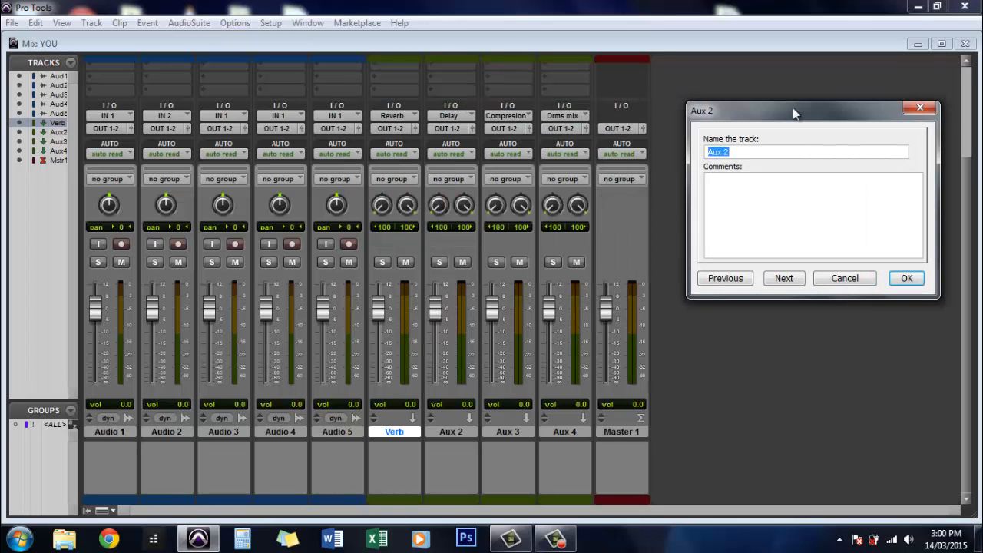
{"action": "type", "text": "Delay"}
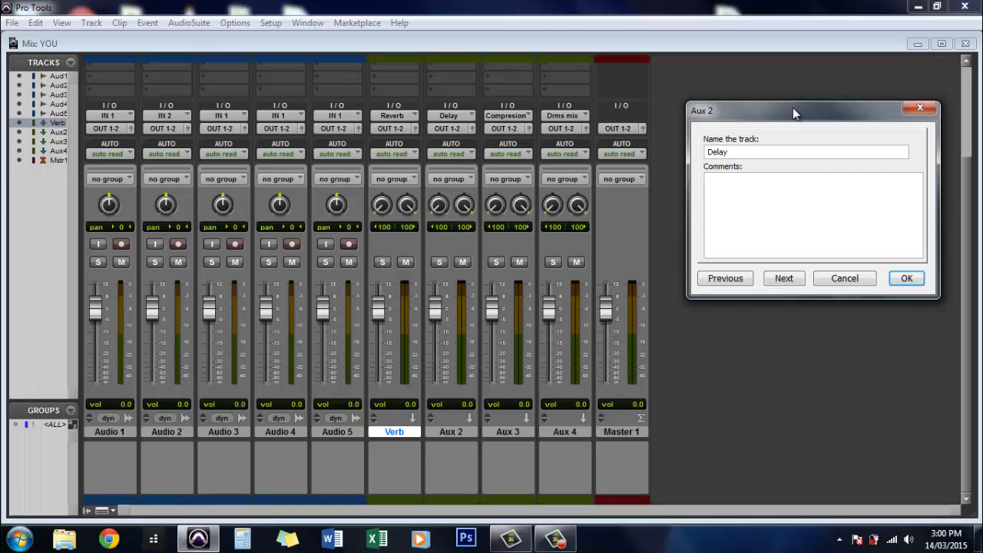
{"action": "left_click", "coordinate": [783, 278]}
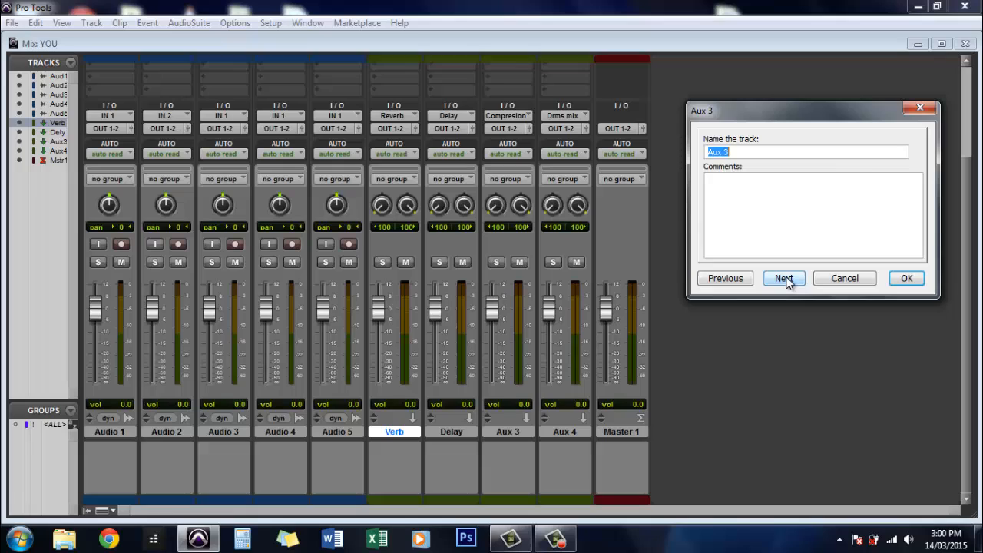
Step: Rename Aux 3 to Compression and Aux 4 to Drums mix, then finish renaming
{"action": "type", "text": "Compression"}
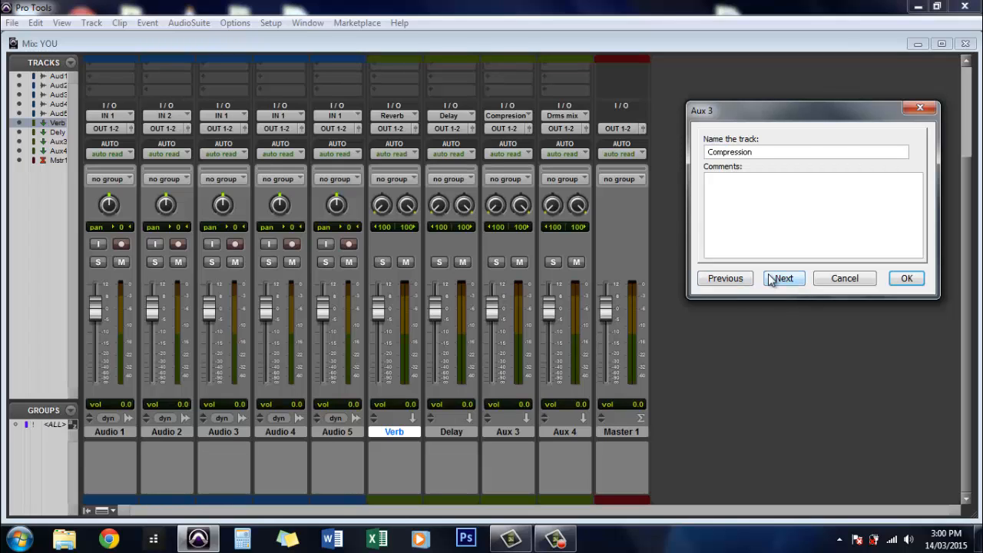
{"action": "left_click", "coordinate": [784, 278]}
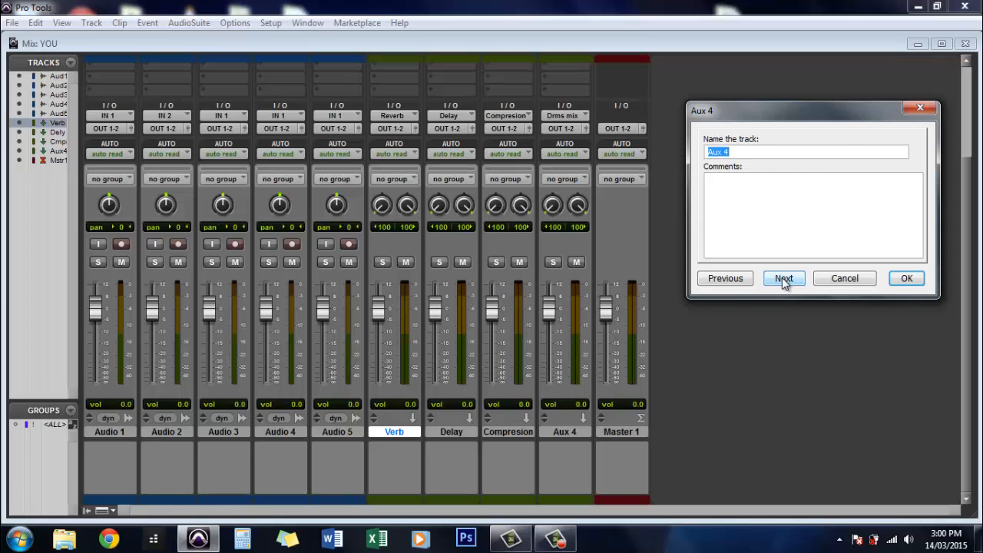
{"action": "type", "text": "Srums"}
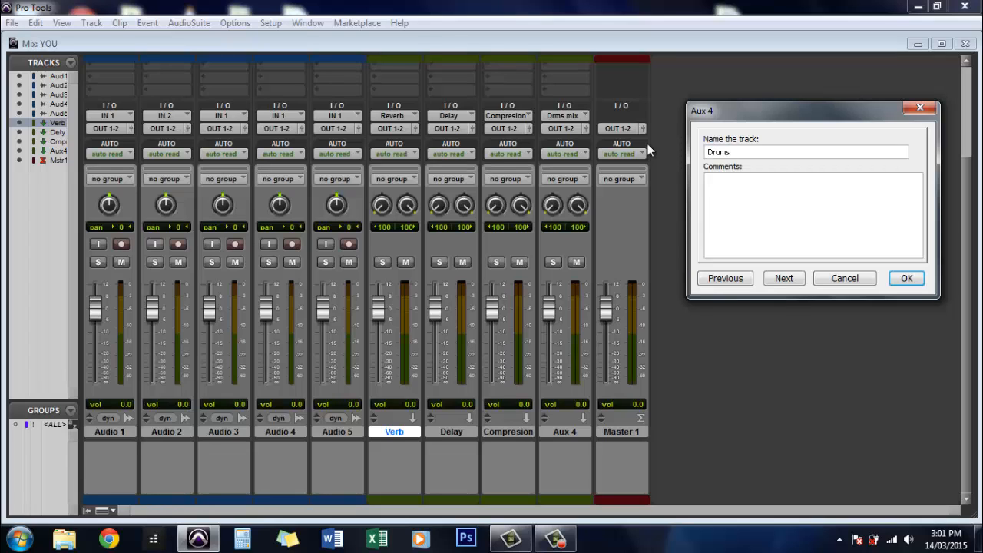
{"action": "left_click", "coordinate": [906, 278]}
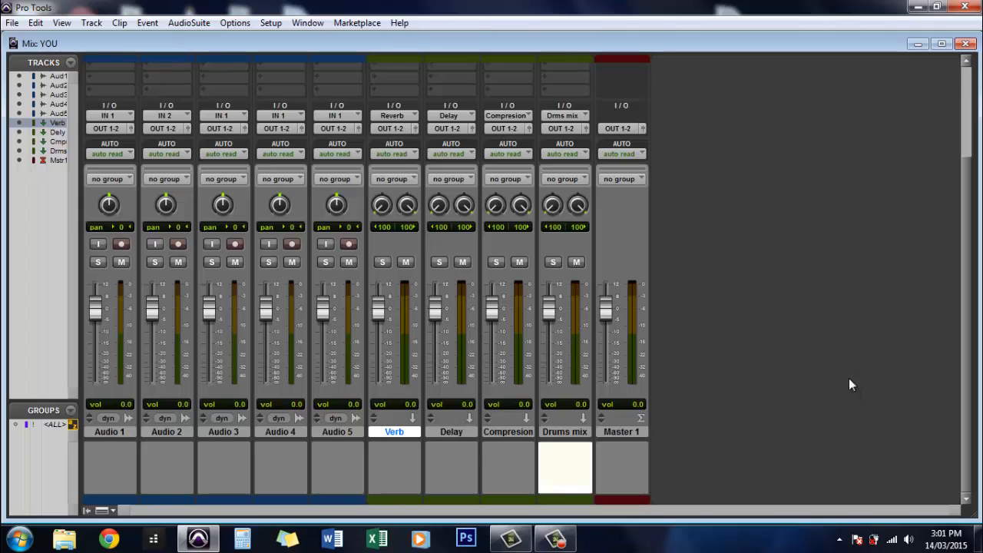
{"action": "mouse_move", "coordinate": [883, 384]}
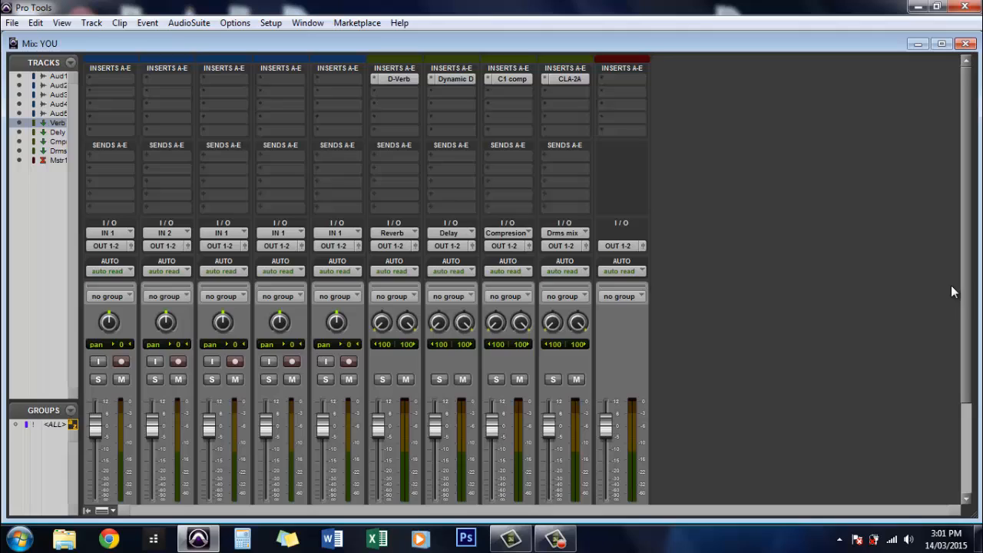
{"action": "mouse_move", "coordinate": [439, 455]}
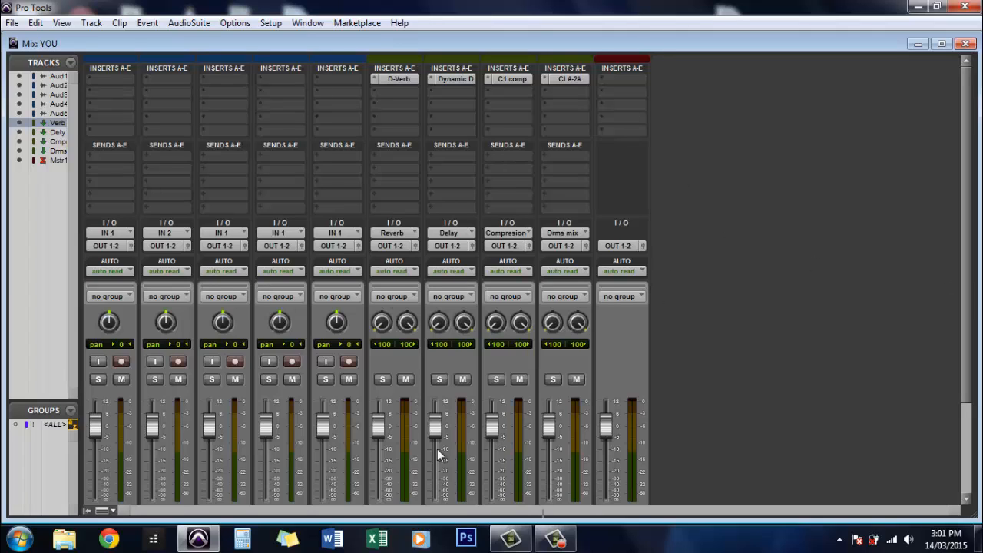
{"action": "mouse_move", "coordinate": [90, 162]}
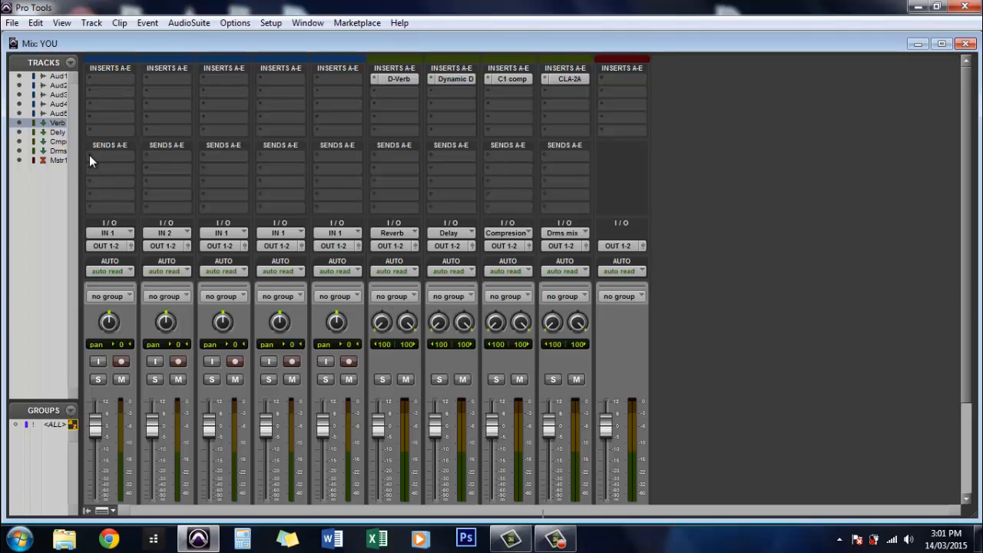
Step: Route Audio 1's send A to the Reverb (Stereo) bus
{"action": "left_click", "coordinate": [110, 144]}
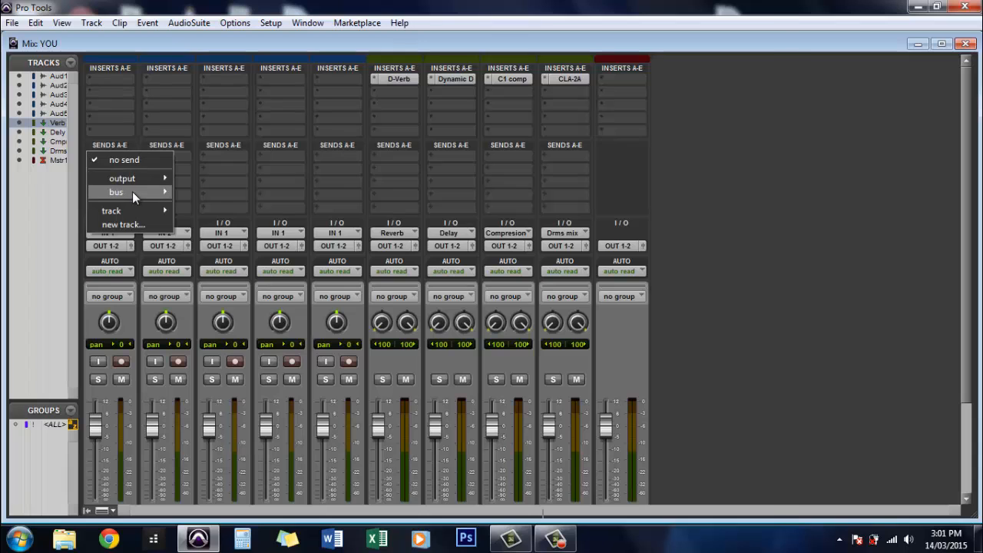
{"action": "left_click", "coordinate": [117, 192]}
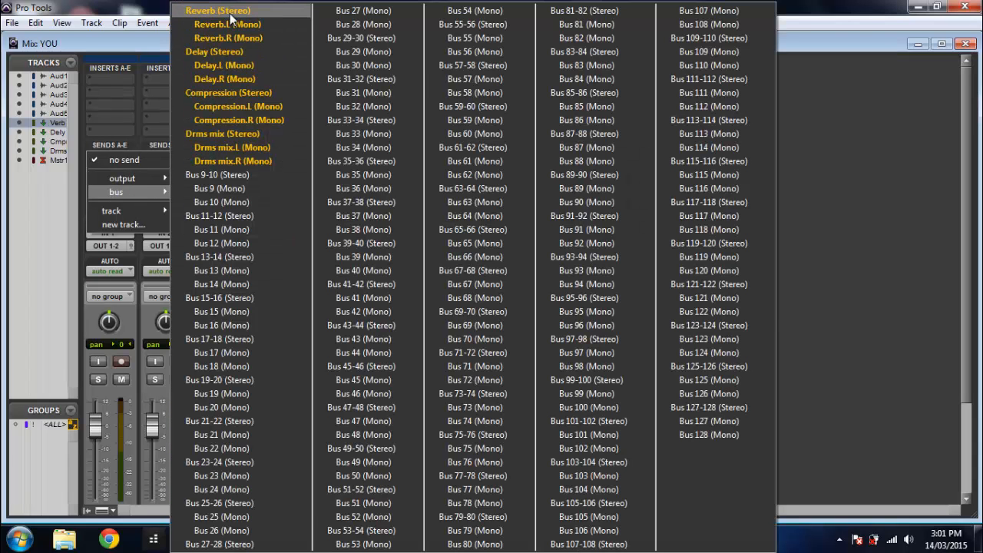
{"action": "left_click", "coordinate": [219, 9]}
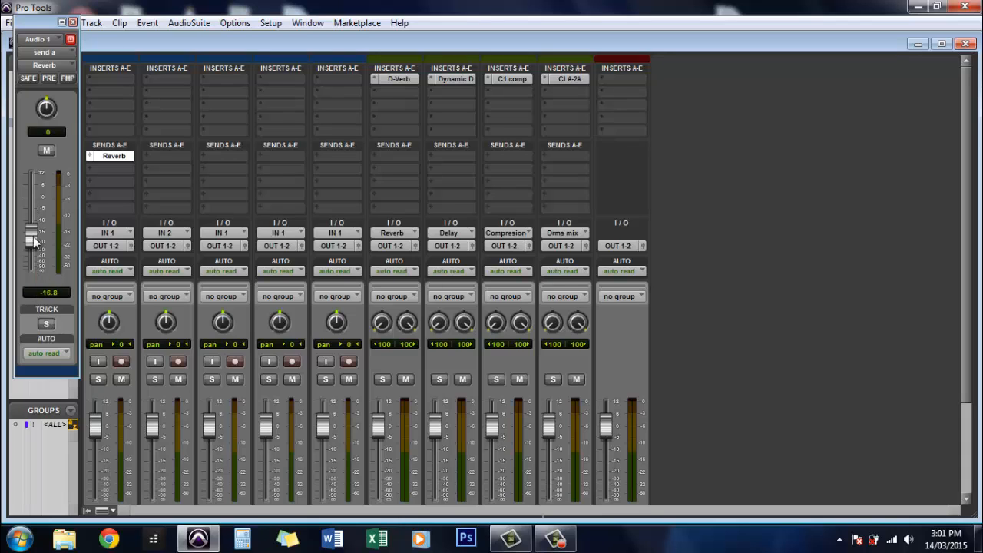
{"action": "left_click_drag", "start_coordinate": [32, 240], "coordinate": [33, 208]}
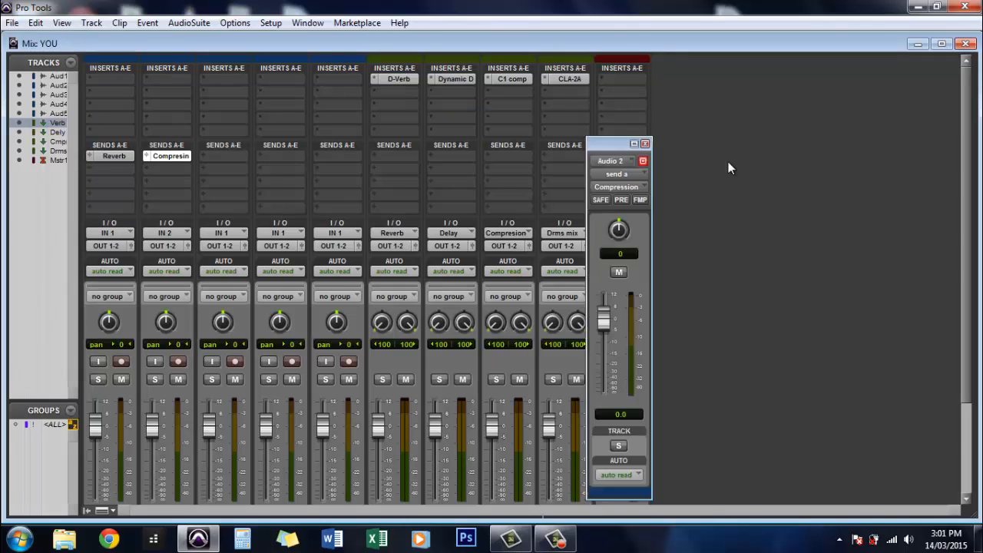
Step: Drag Audio 2's Compression send window to sit beside the Master fader
{"action": "left_click_drag", "start_coordinate": [608, 142], "coordinate": [774, 105]}
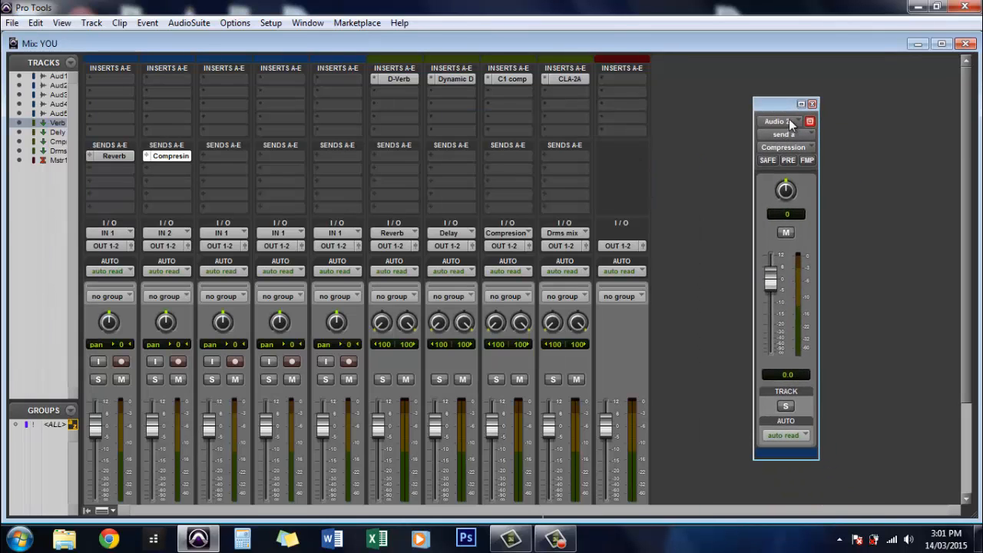
{"action": "left_click_drag", "start_coordinate": [784, 105], "coordinate": [682, 62]}
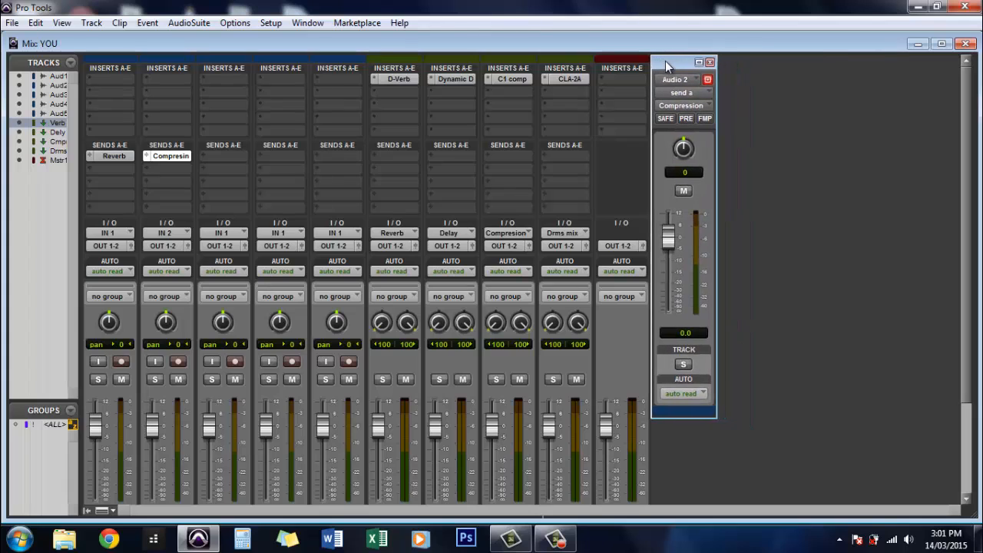
{"action": "mouse_move", "coordinate": [673, 68]}
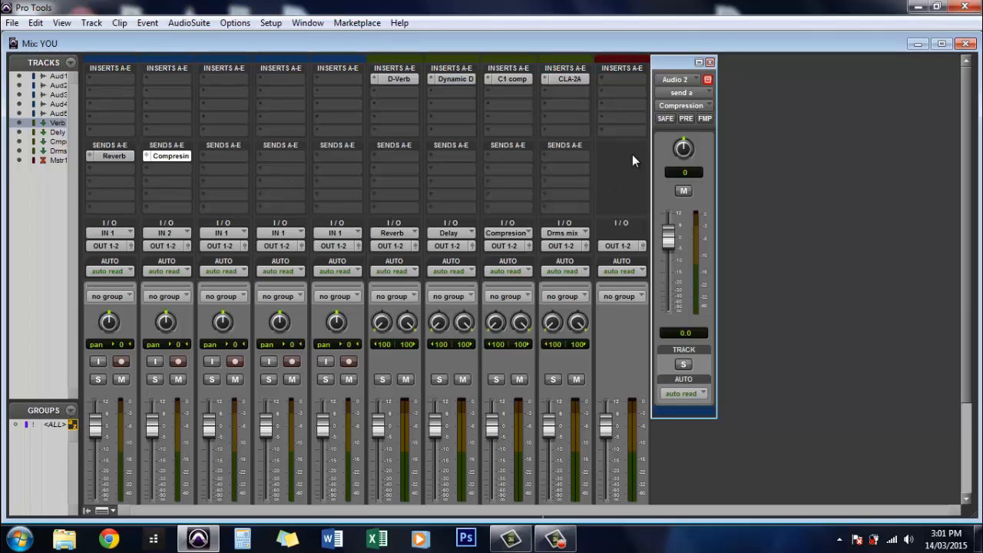
{"action": "mouse_move", "coordinate": [657, 152]}
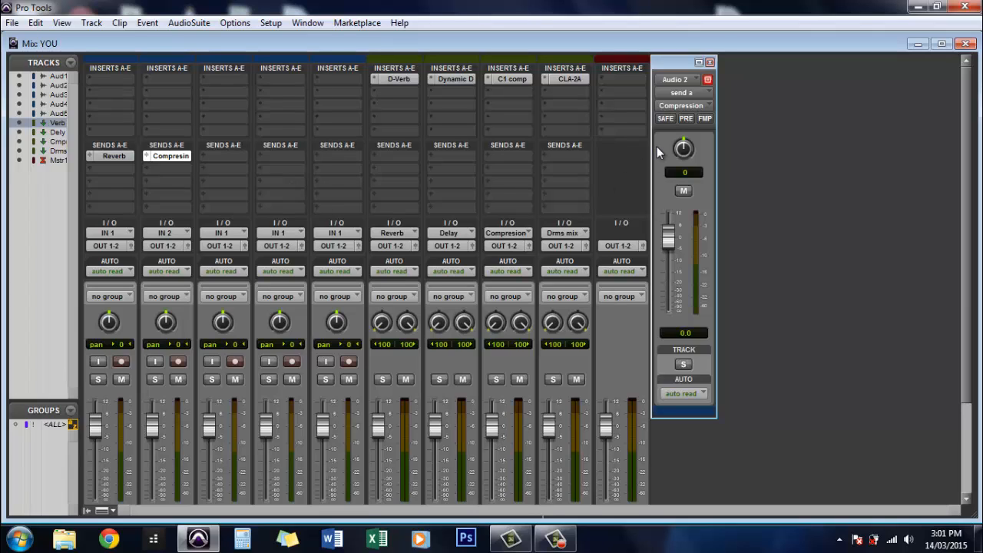
{"action": "mouse_move", "coordinate": [912, 230]}
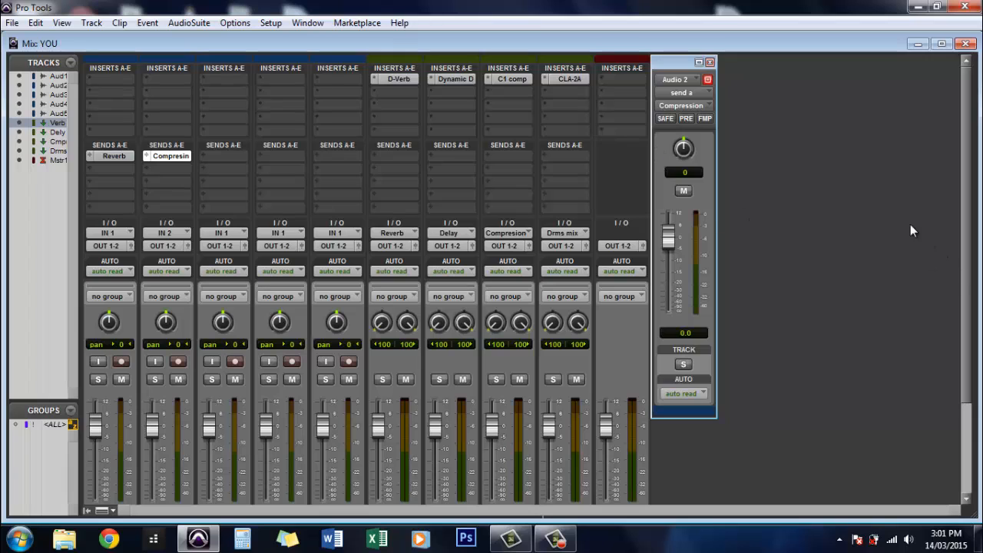
{"action": "mouse_move", "coordinate": [708, 540]}
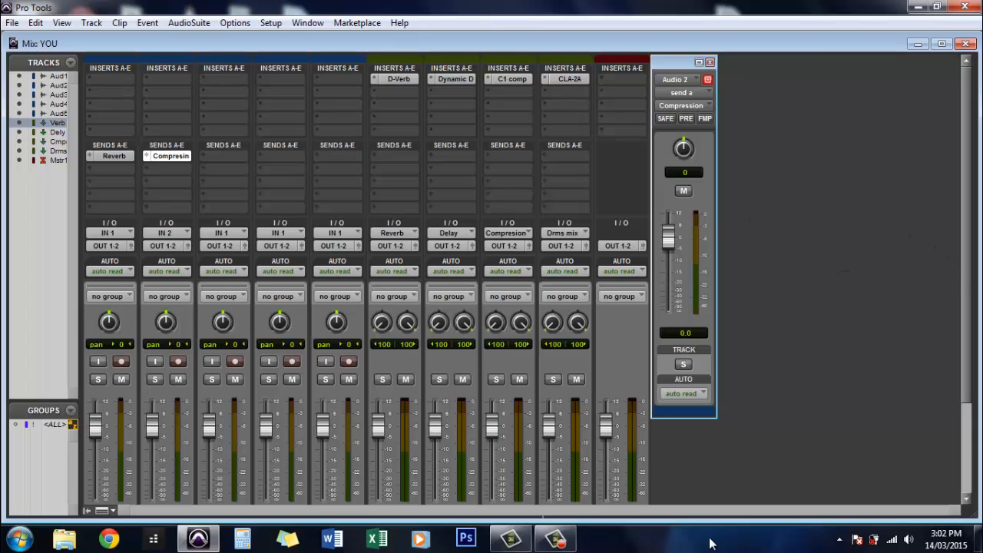